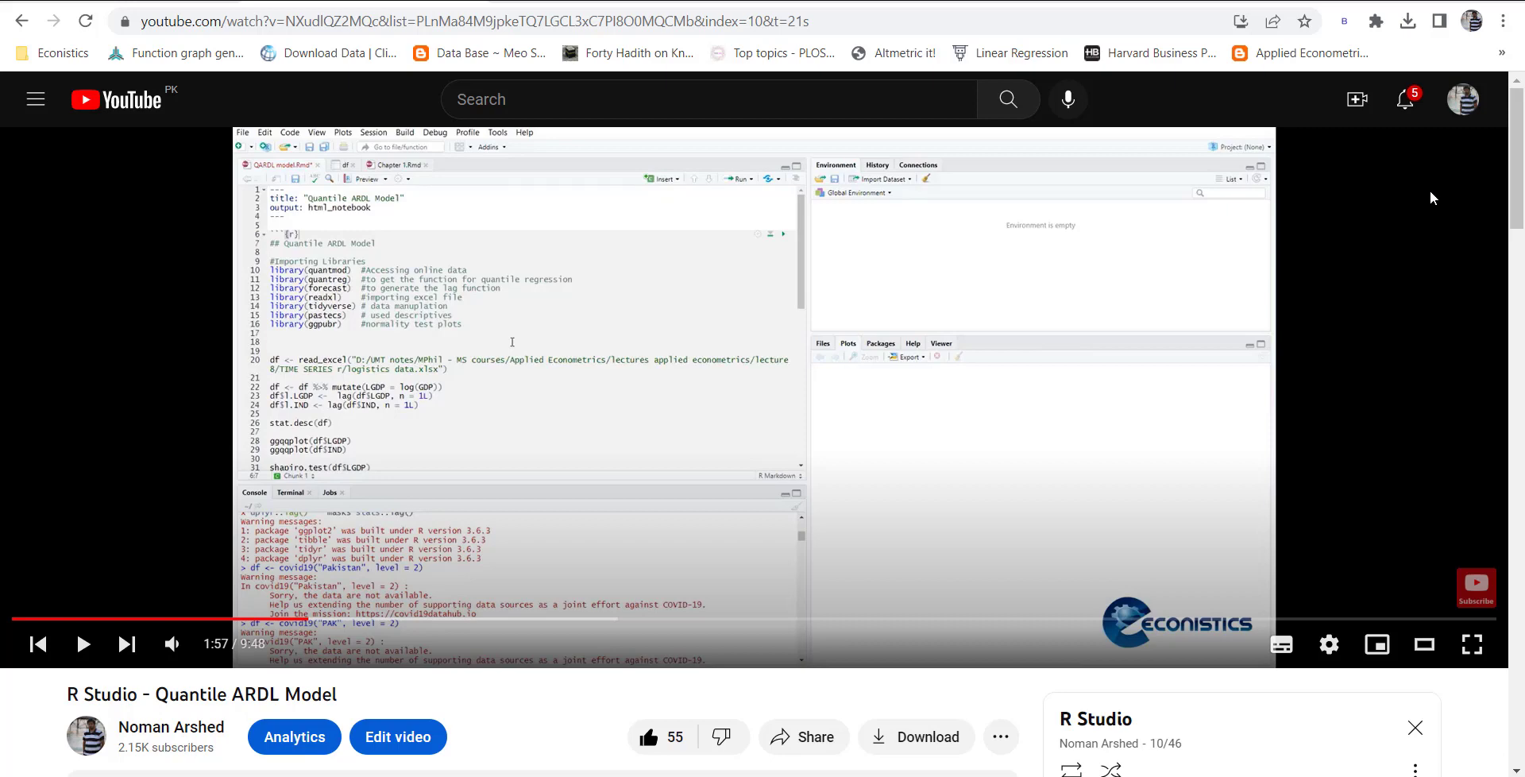
mouse_move(1515, 573)
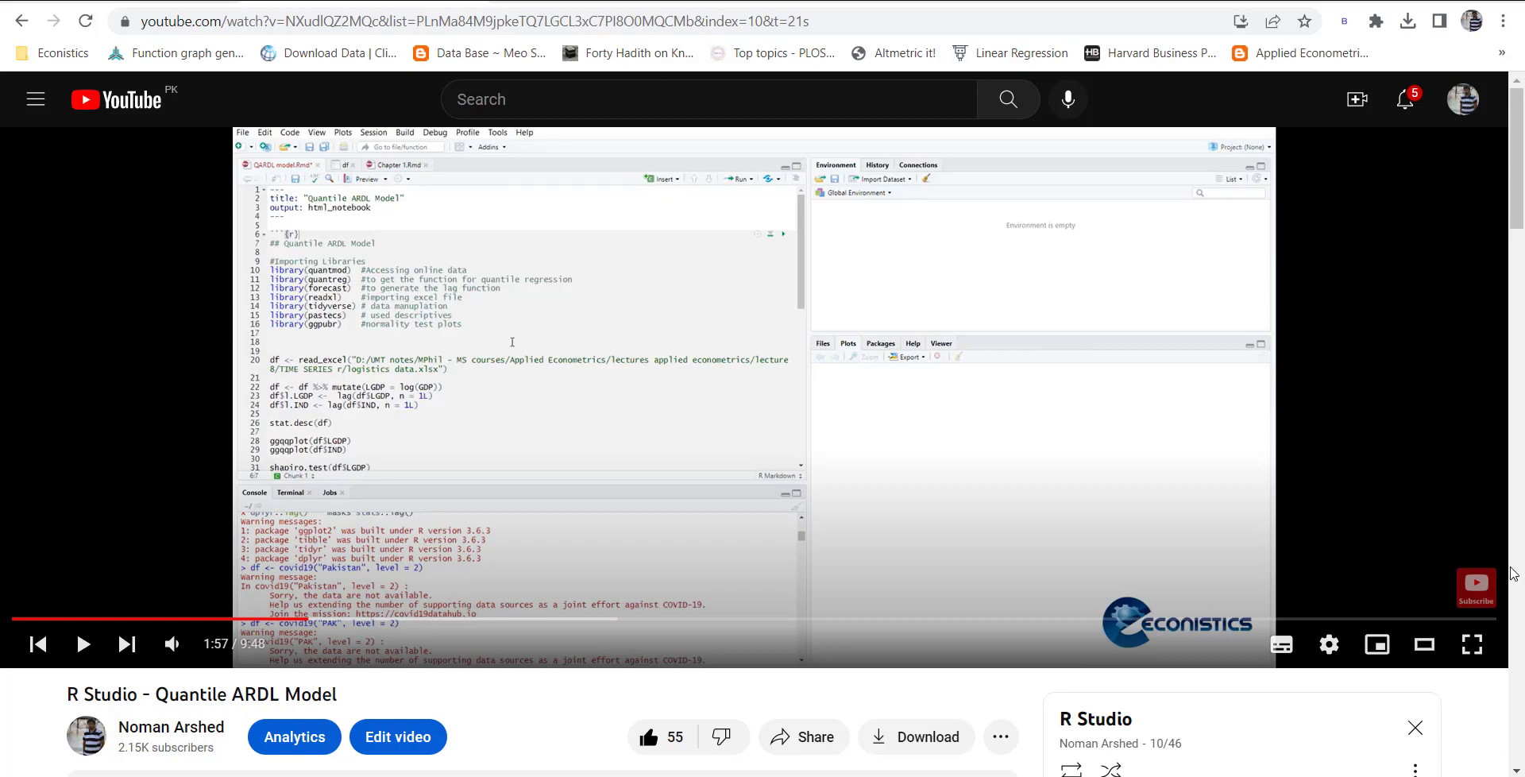
mouse_move(1327, 643)
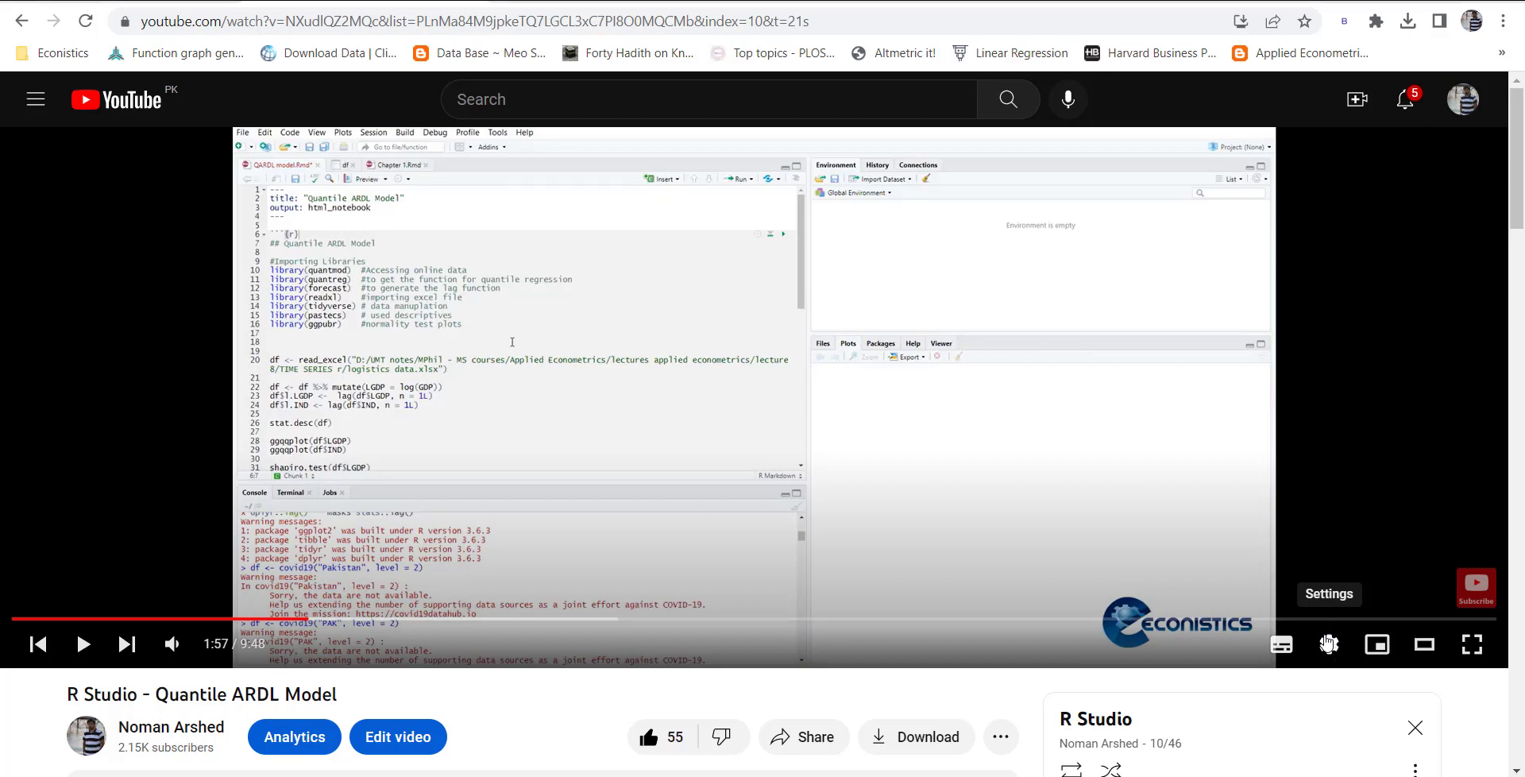
Step: Check the video quality options, then open the Chrome Web Store via More tools > Extensions
click(1327, 644)
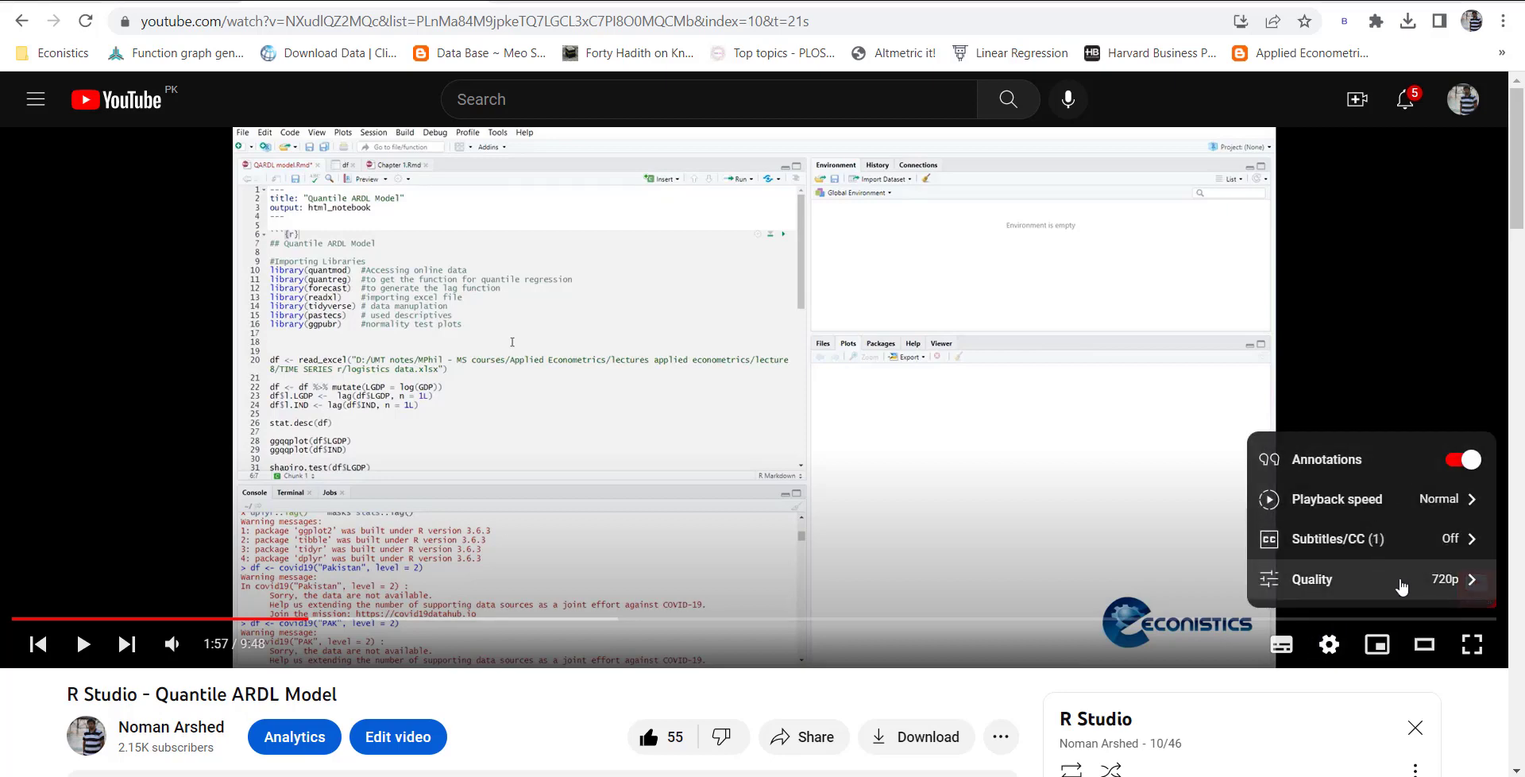
click(1311, 578)
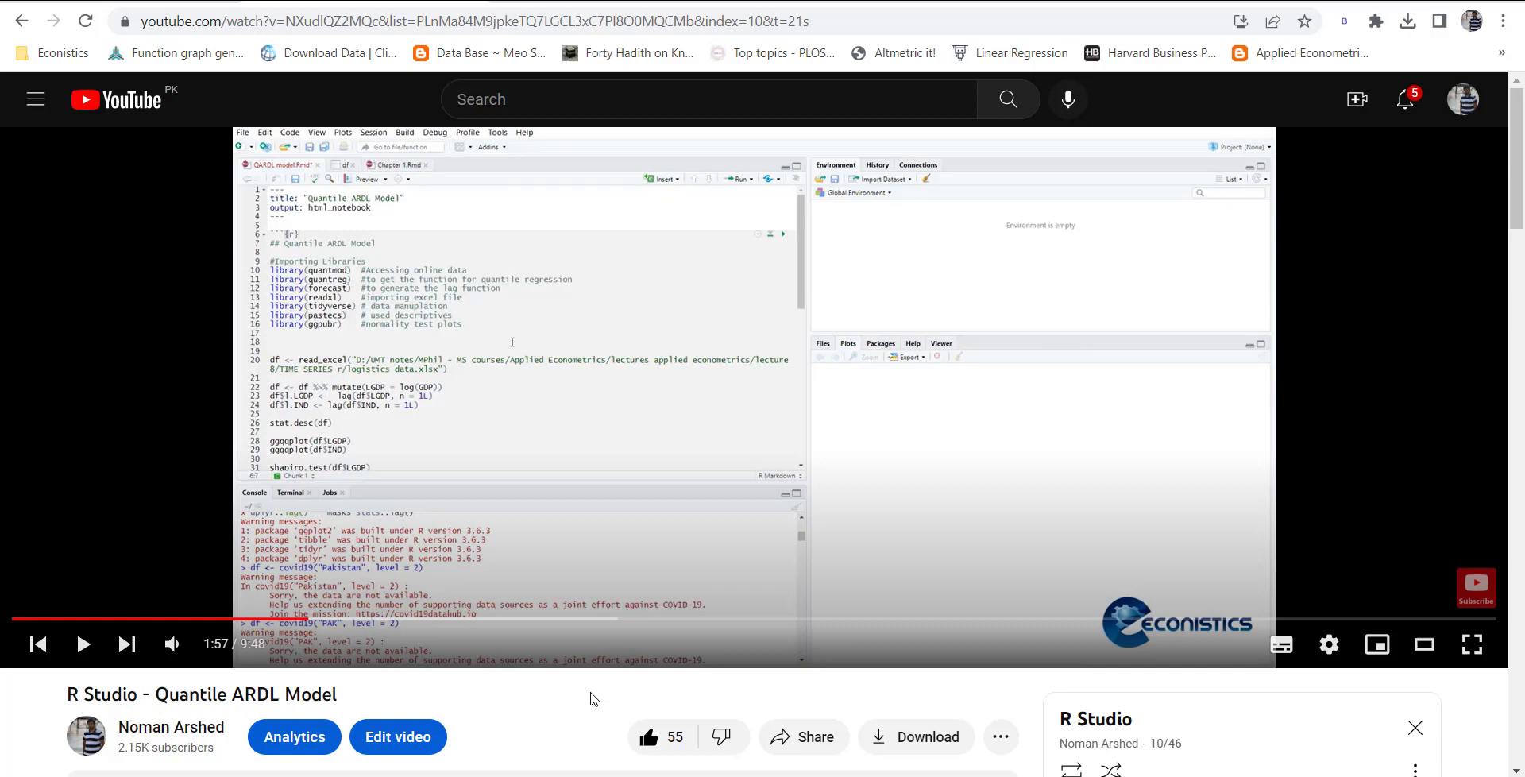
mouse_move(737, 356)
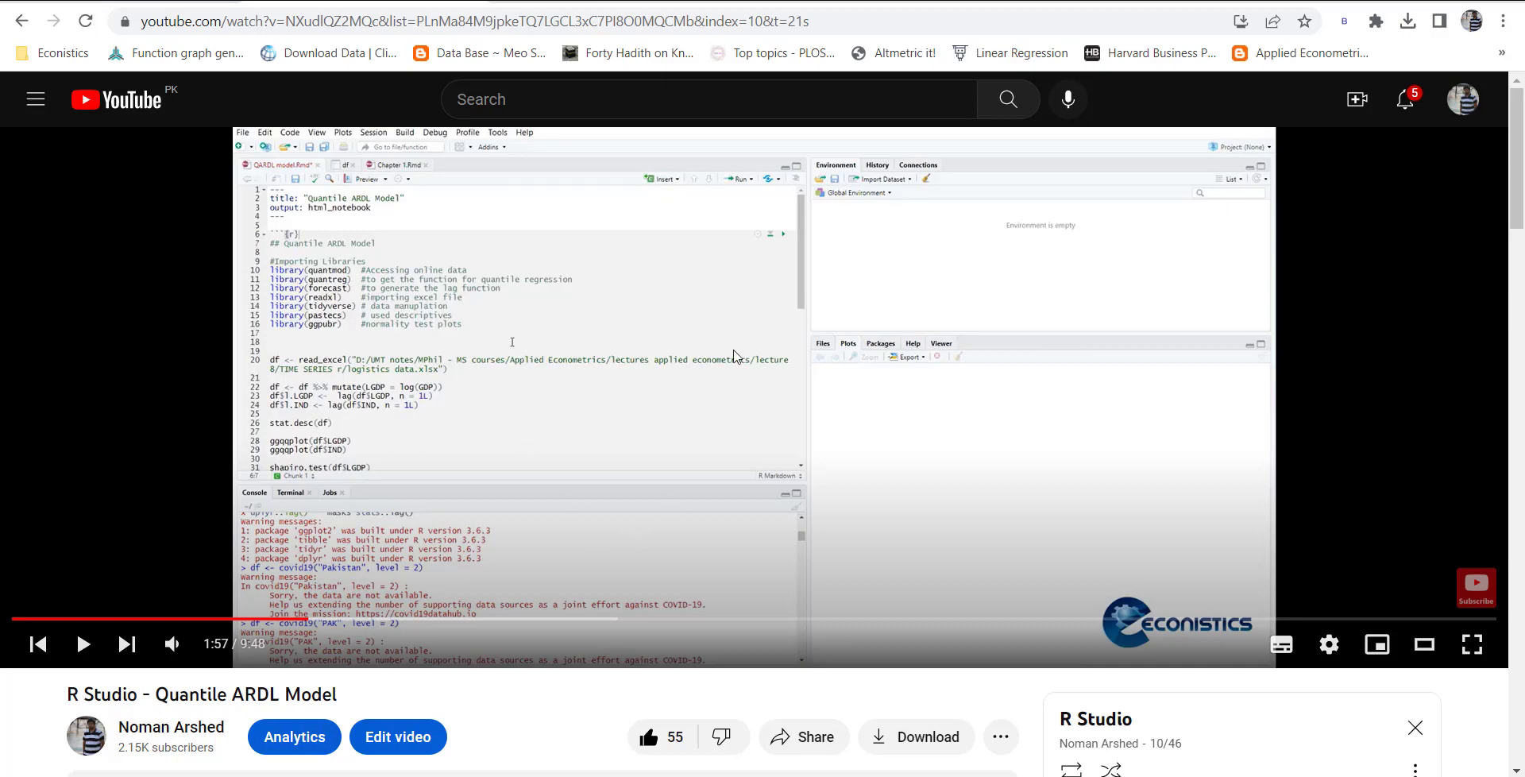
mouse_move(739, 630)
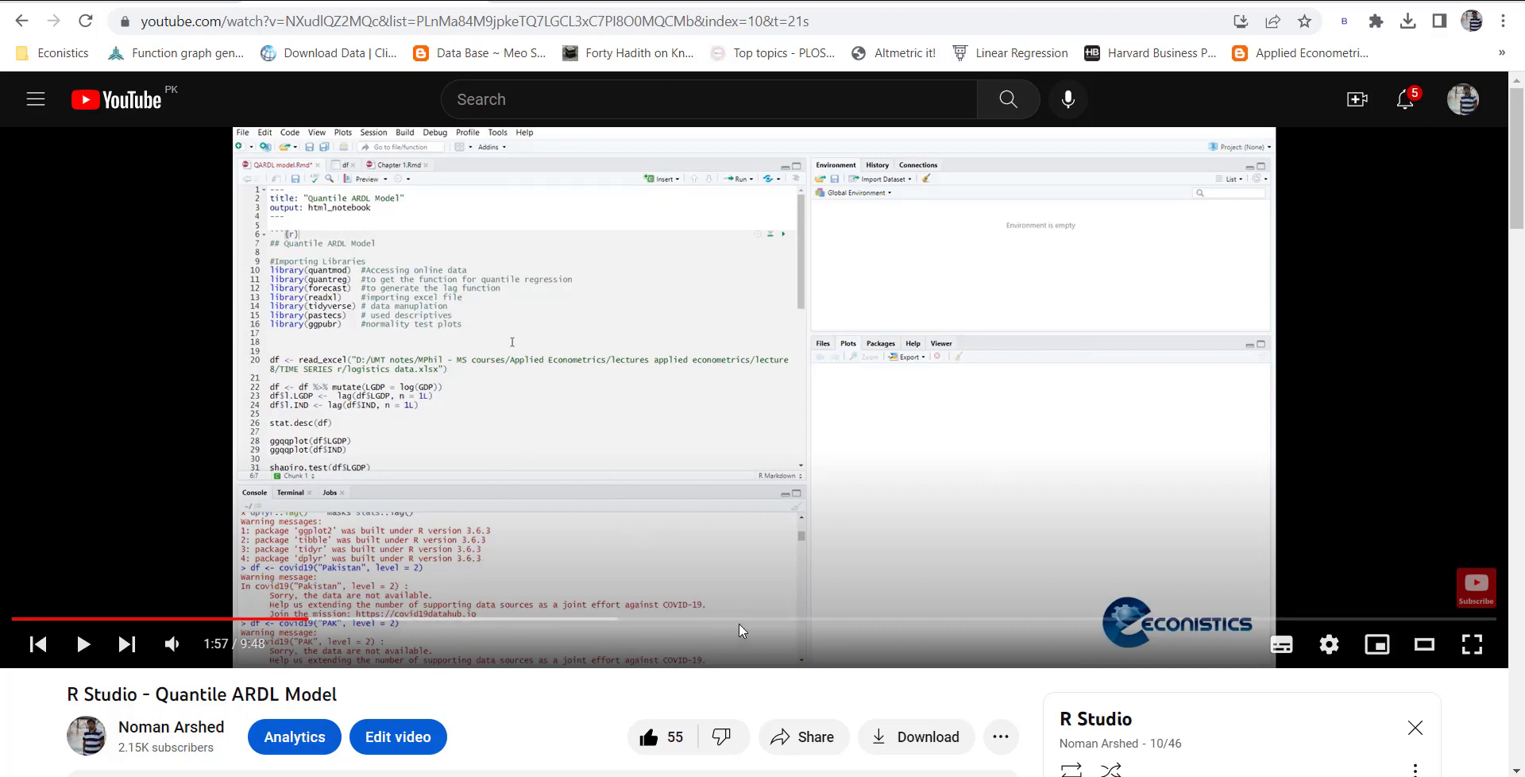
mouse_move(676, 694)
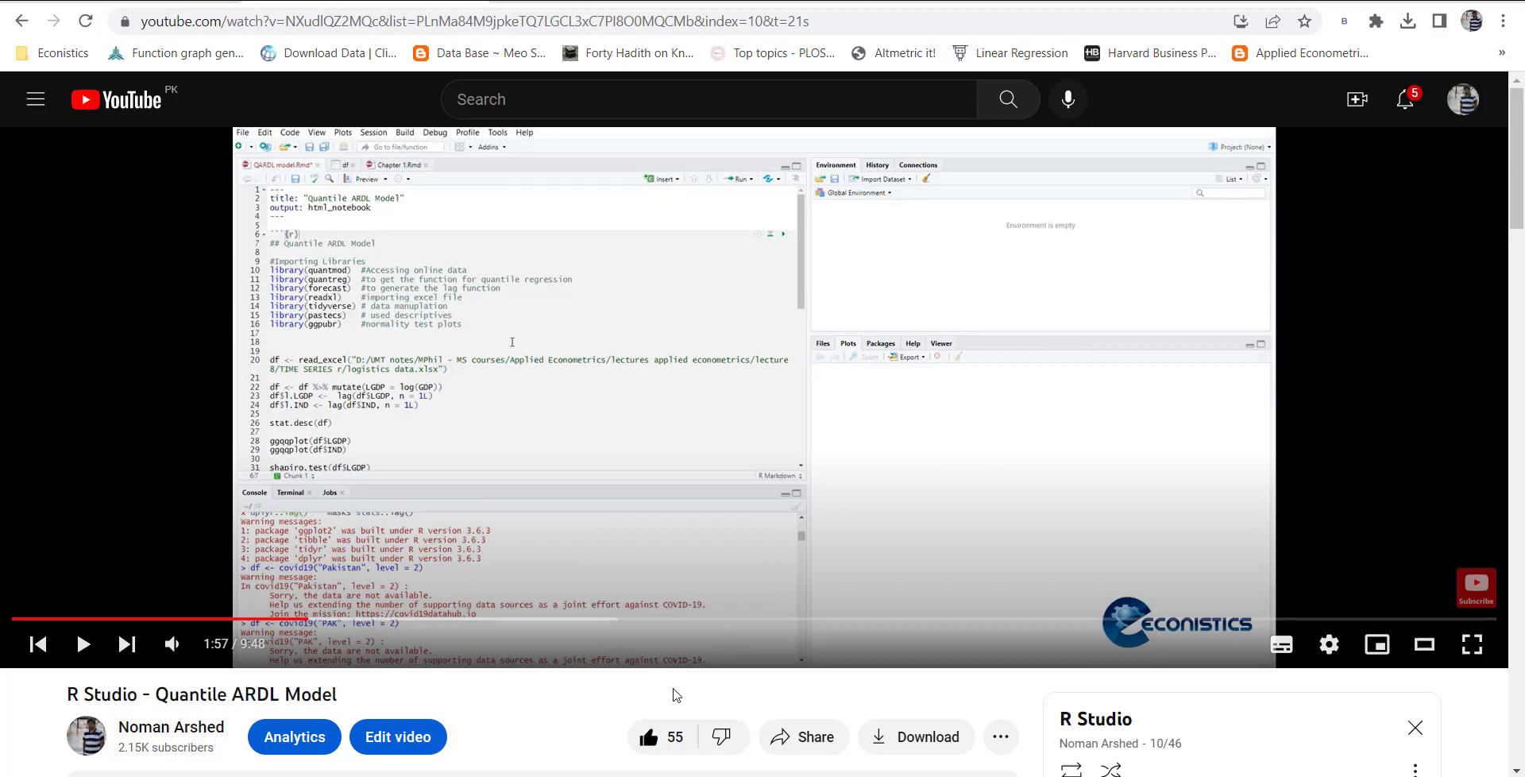
mouse_move(1487, 30)
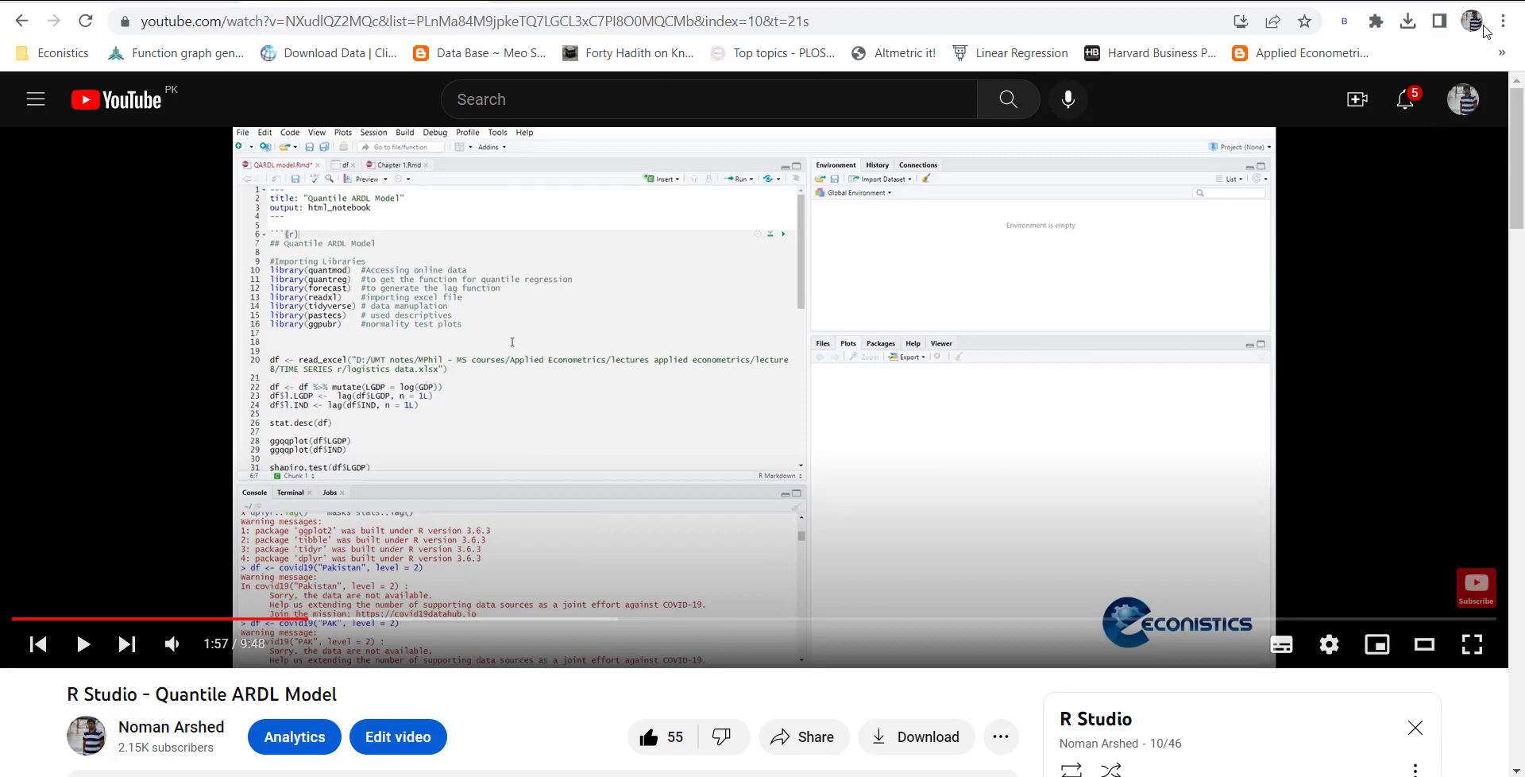
click(1504, 20)
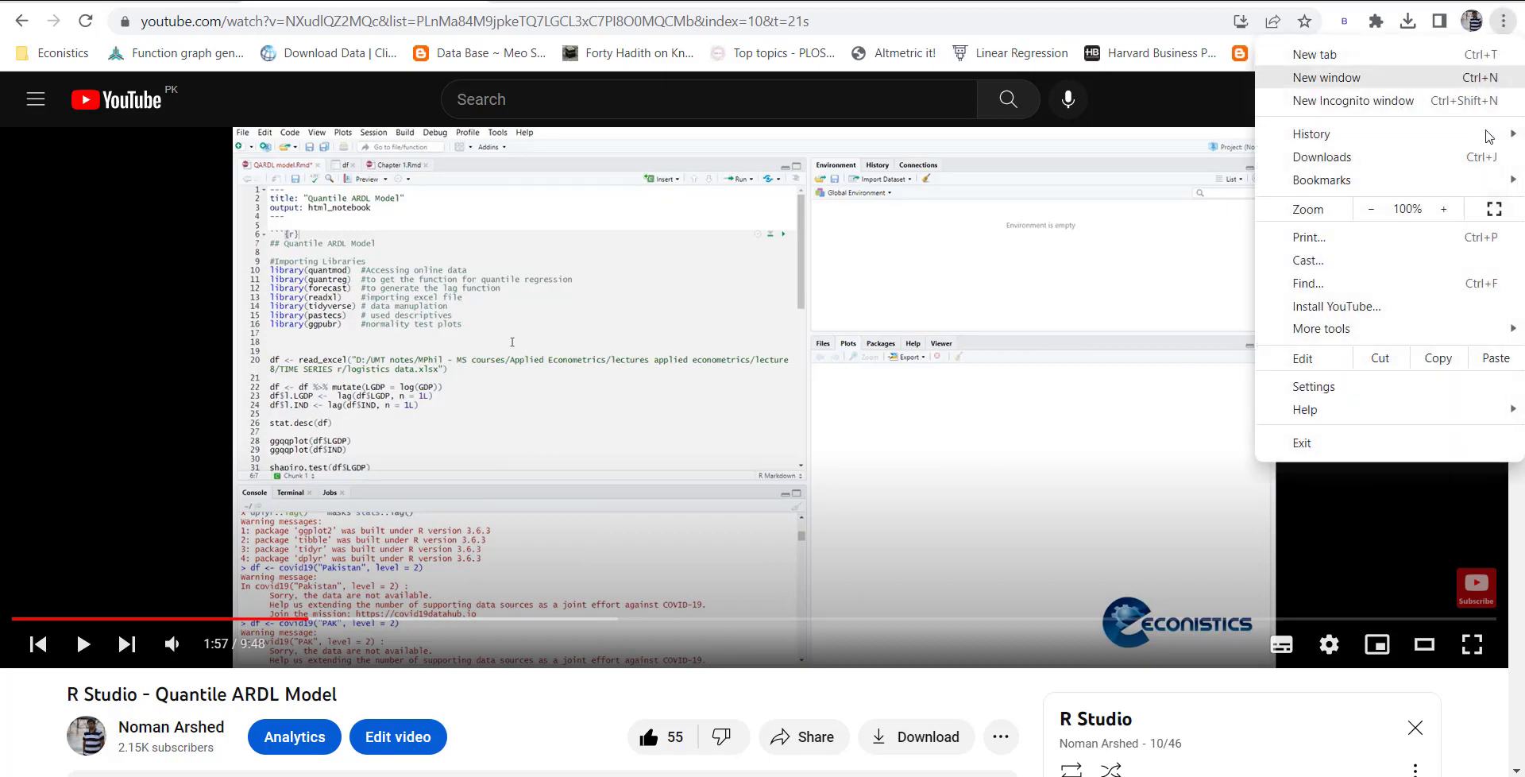
click(1322, 327)
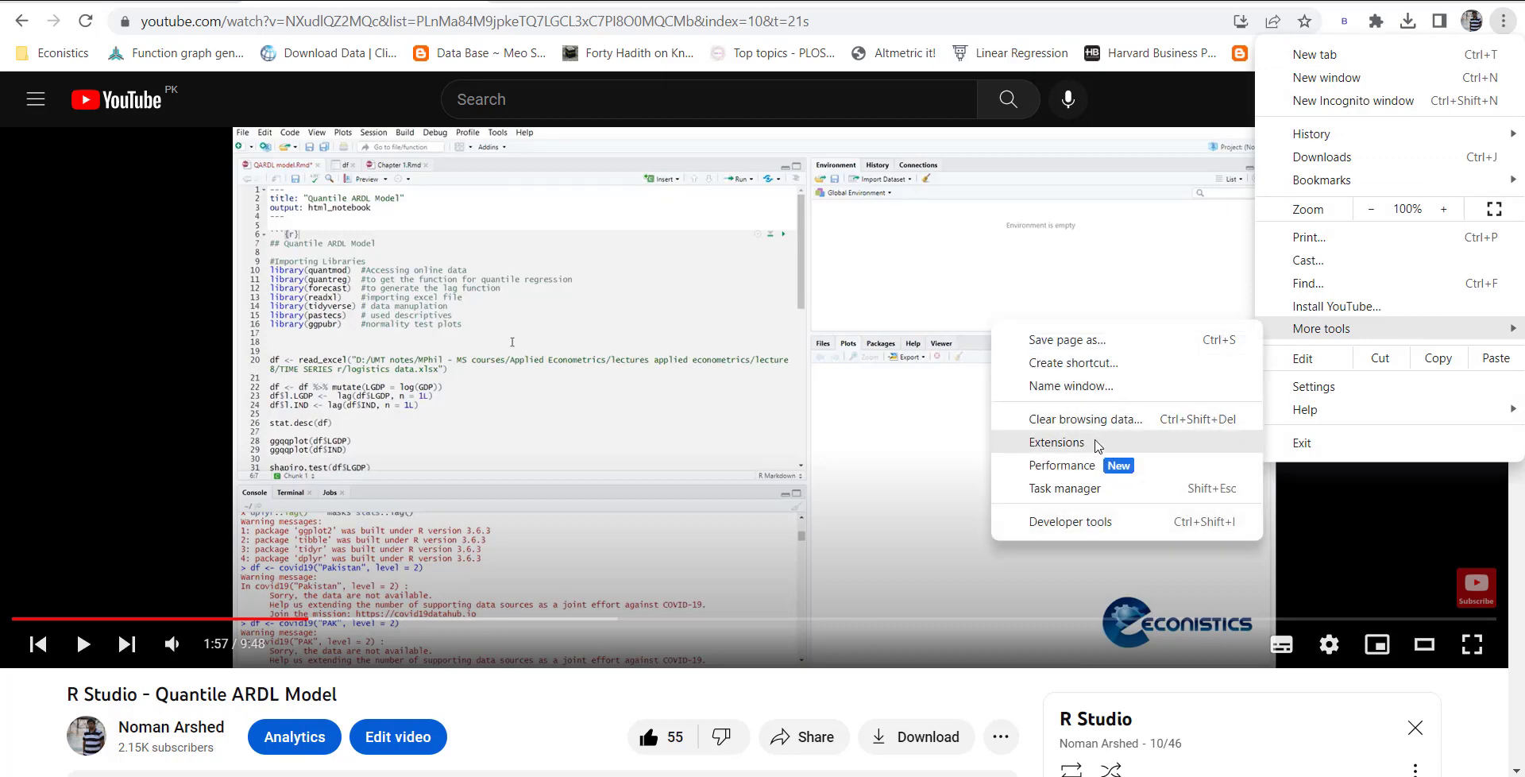
click(1057, 442)
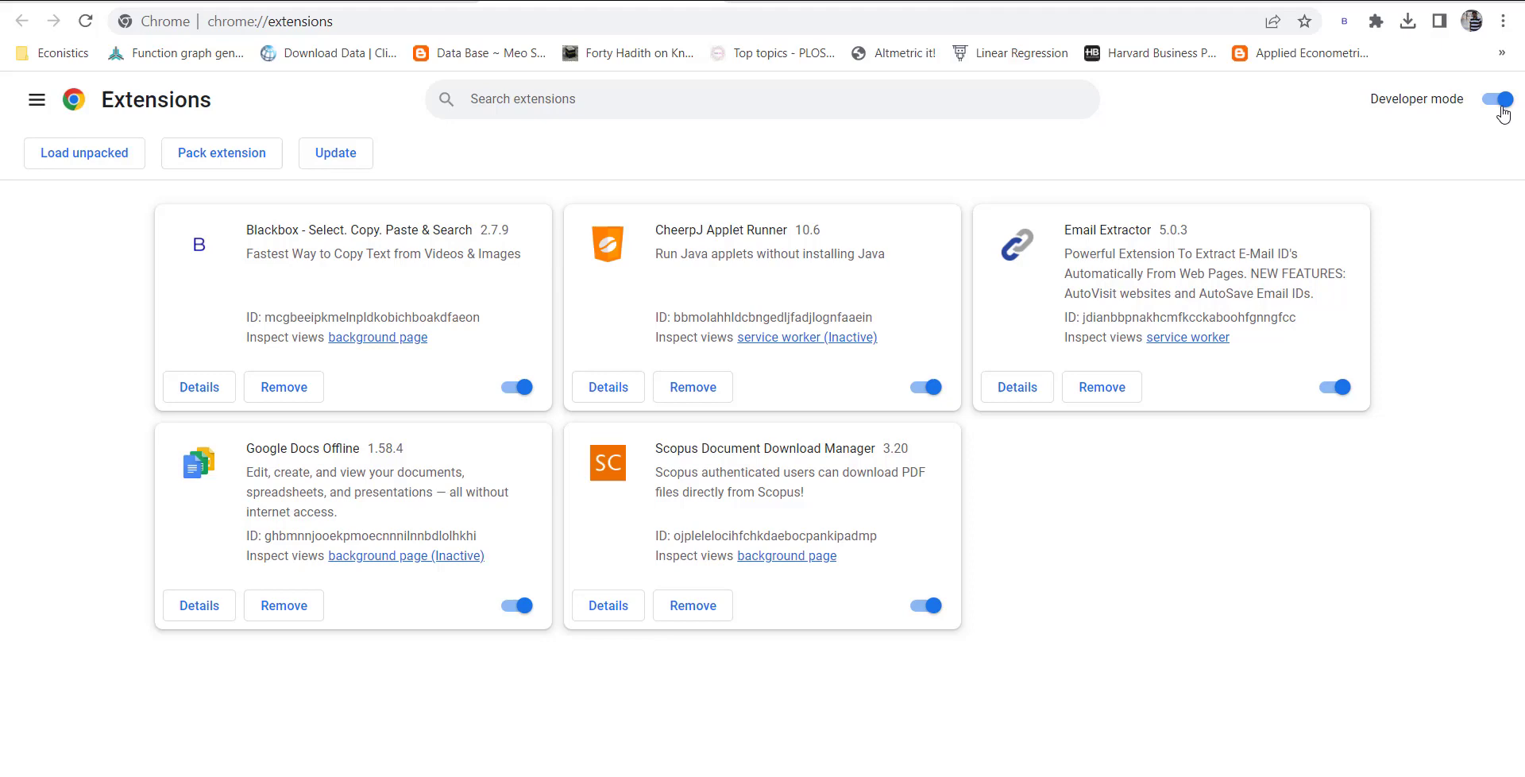
mouse_move(90, 121)
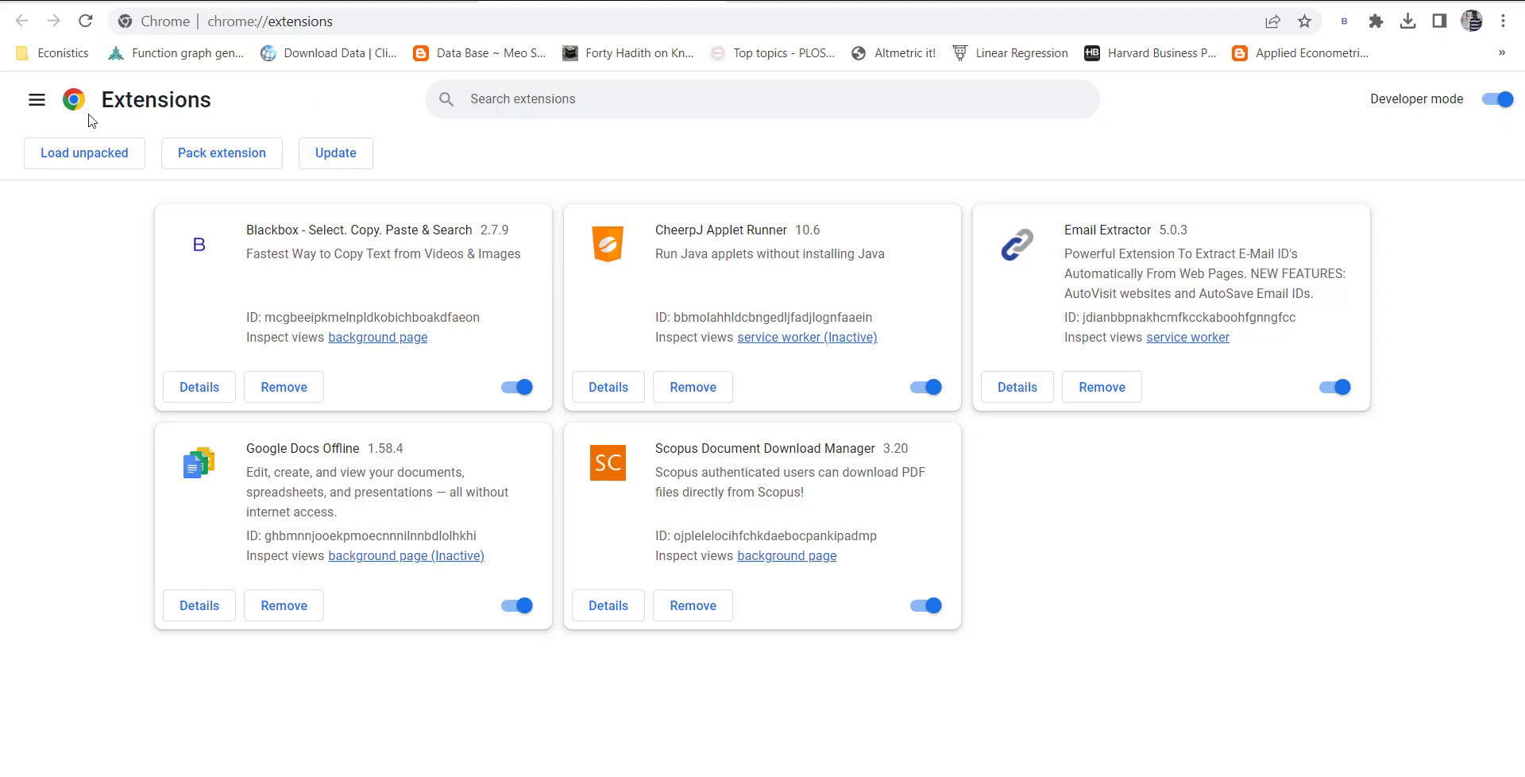
click(36, 99)
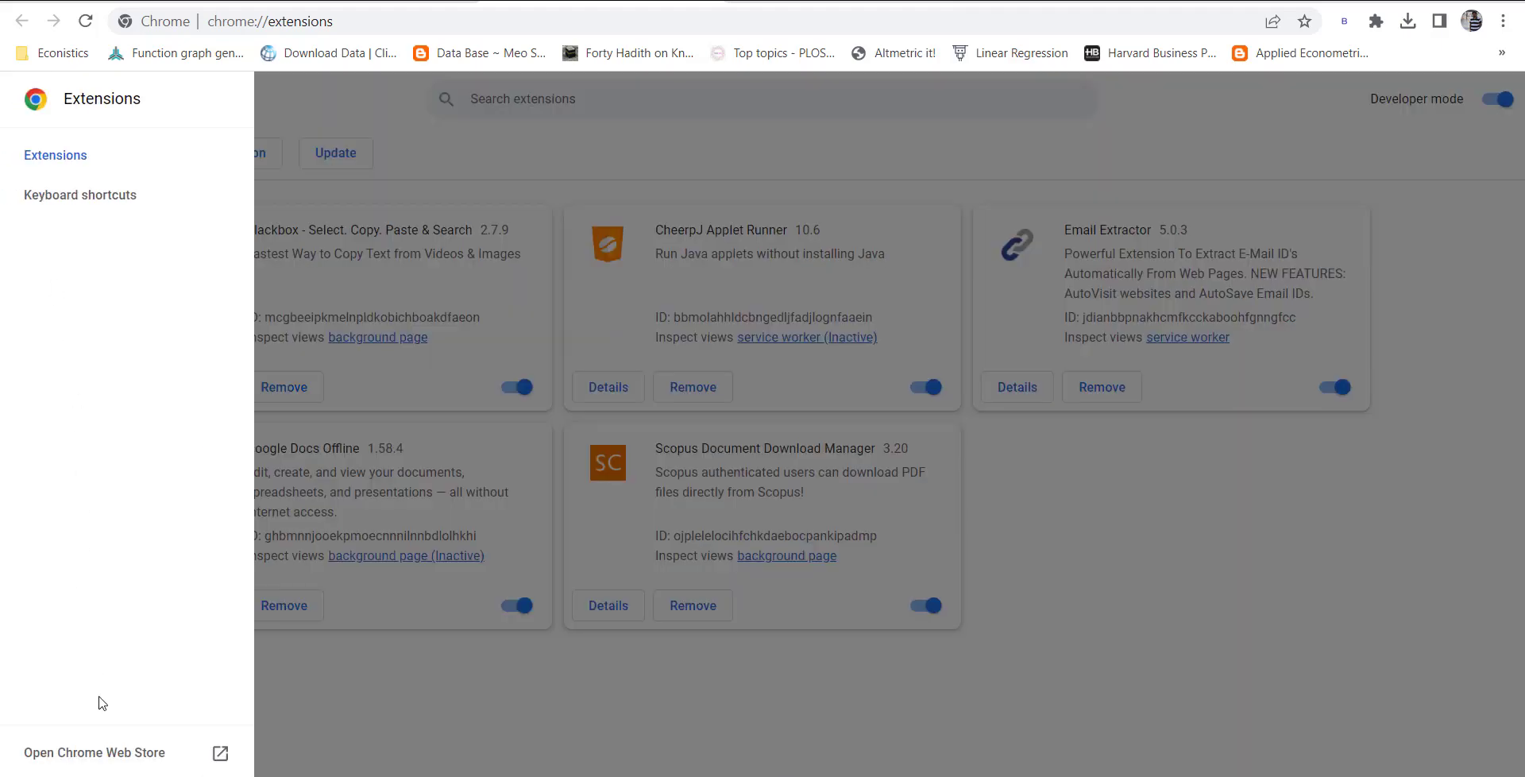
click(94, 751)
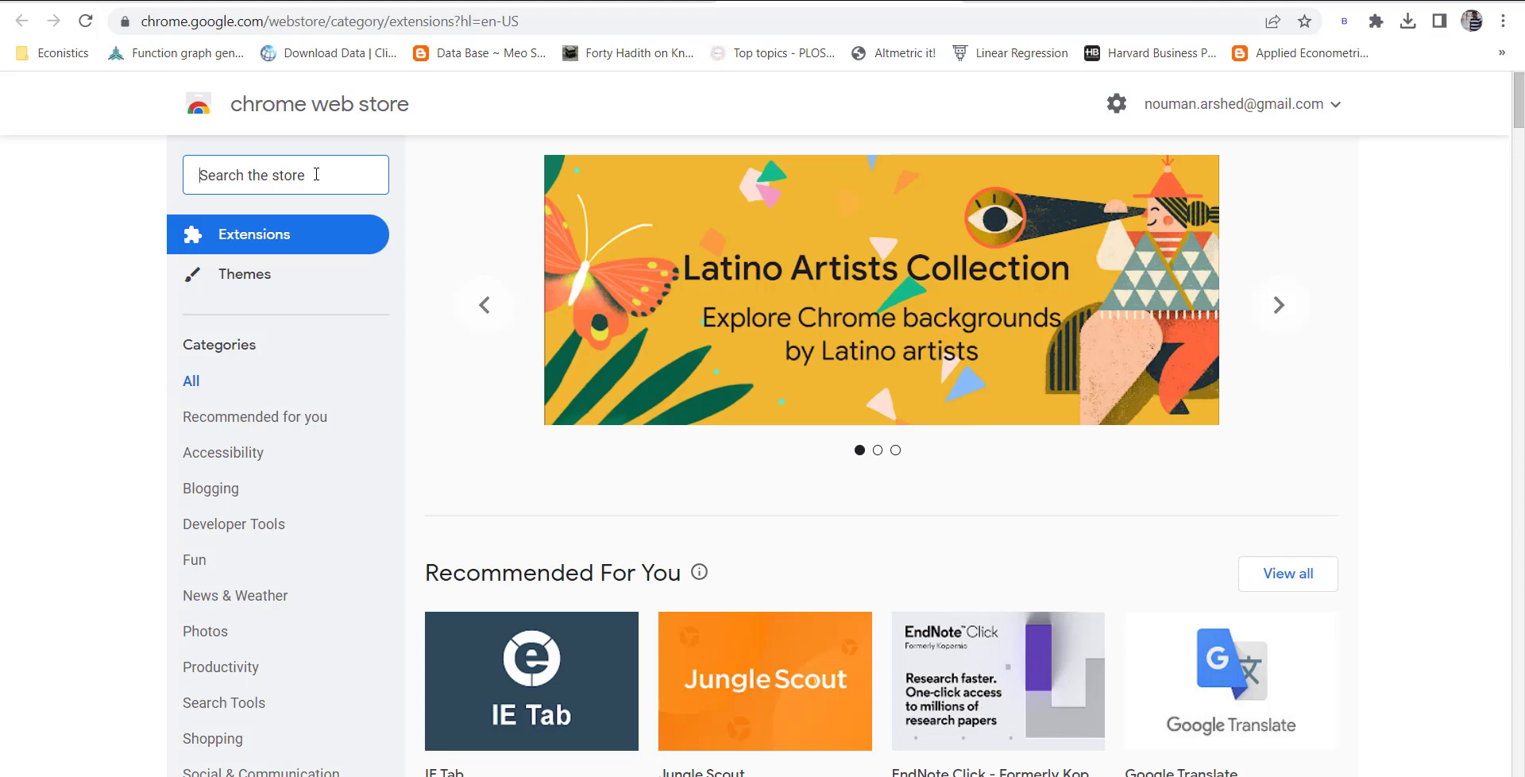
Step: Search the store for 'black' and scroll through the matching extensions
text(black box)
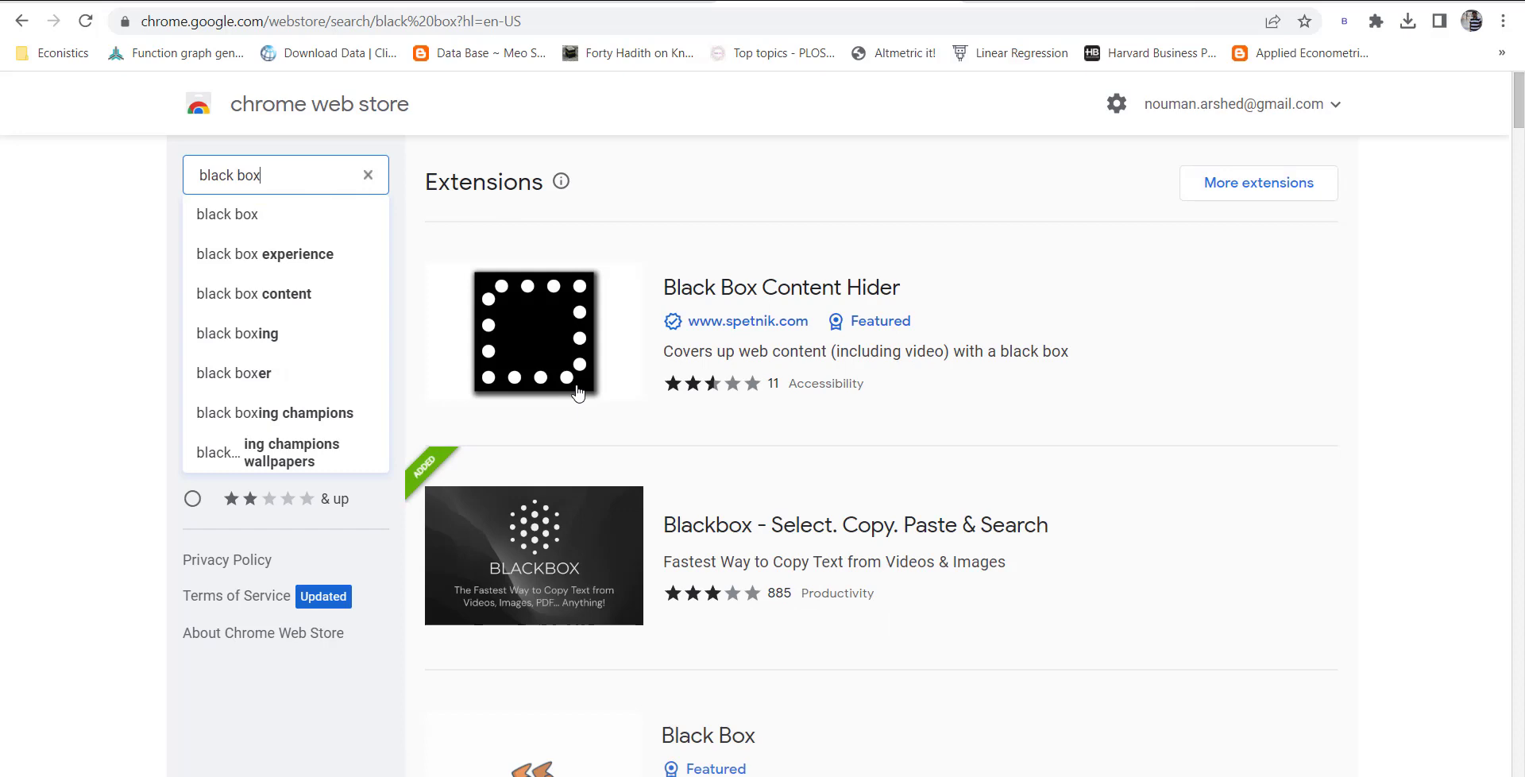
scroll(down, 3)
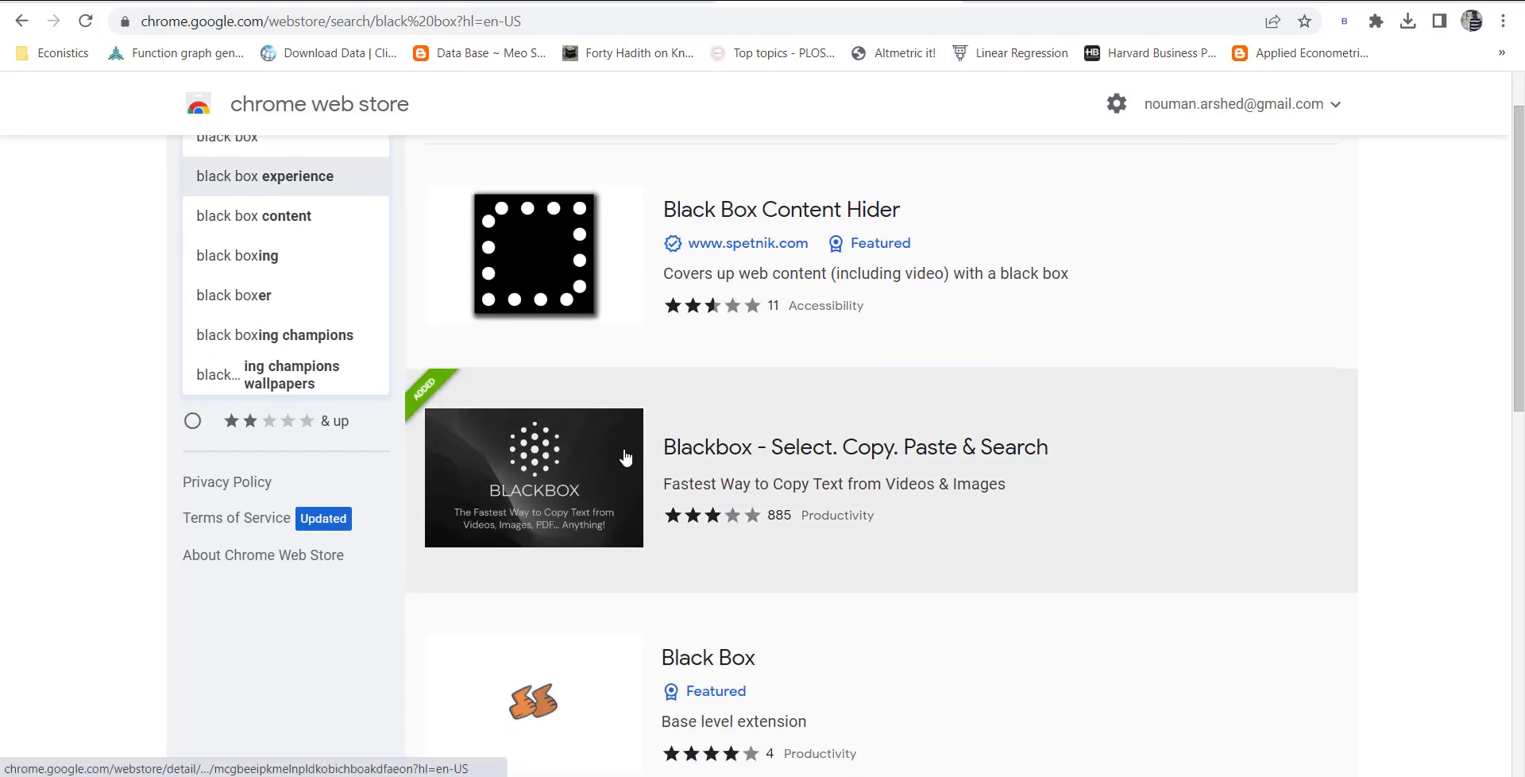
mouse_move(719, 464)
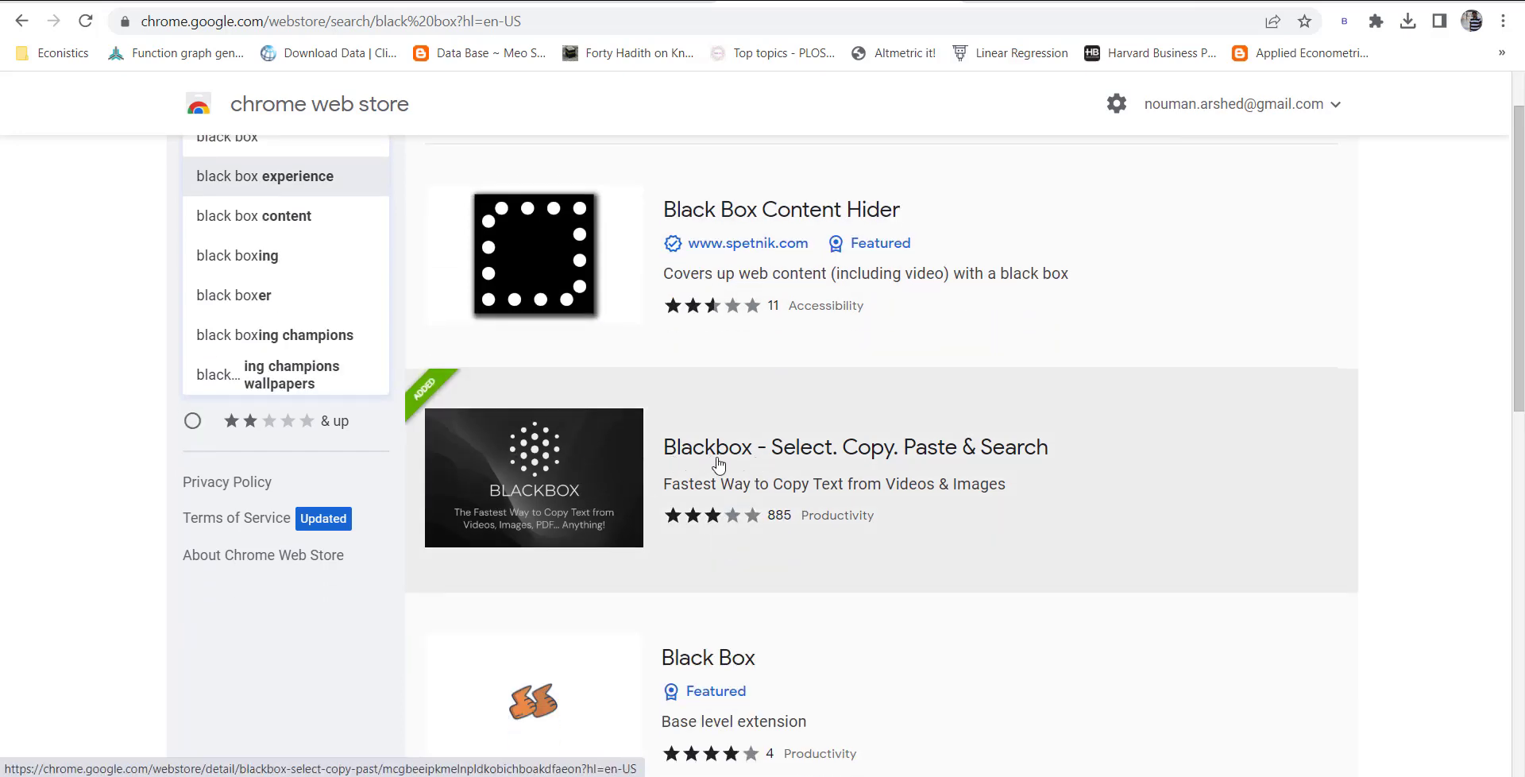
mouse_move(915, 468)
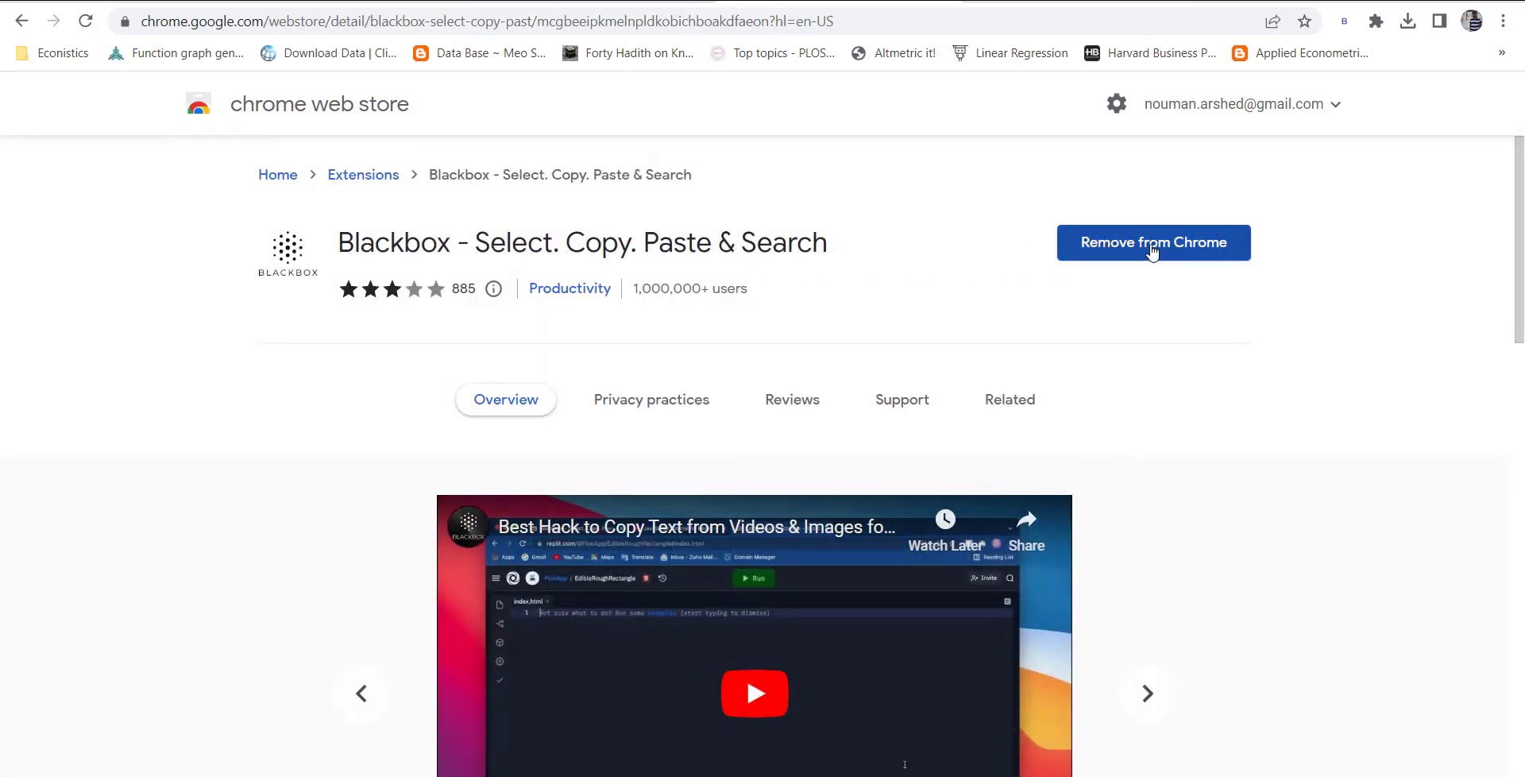
mouse_move(1115, 298)
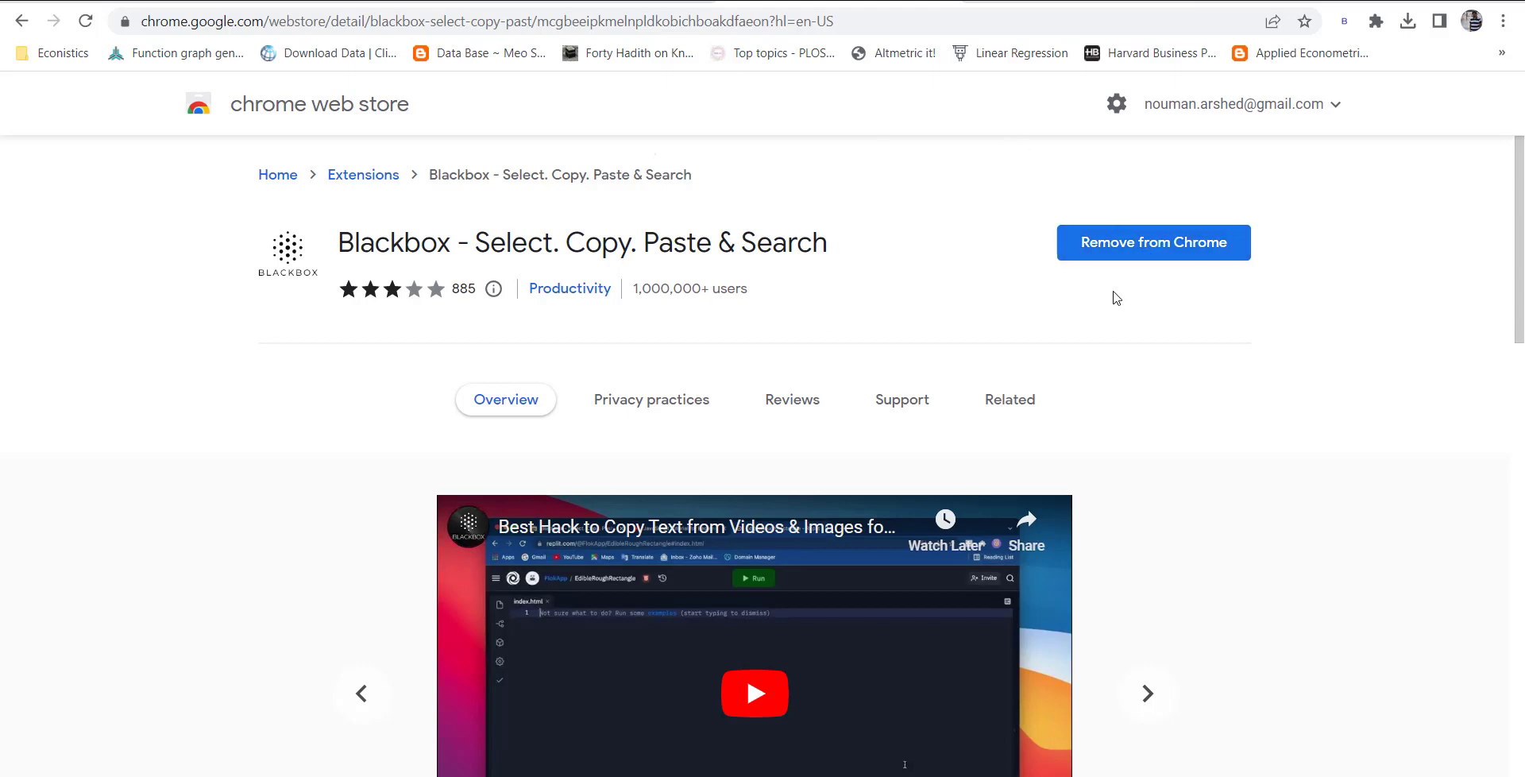
mouse_move(1372, 300)
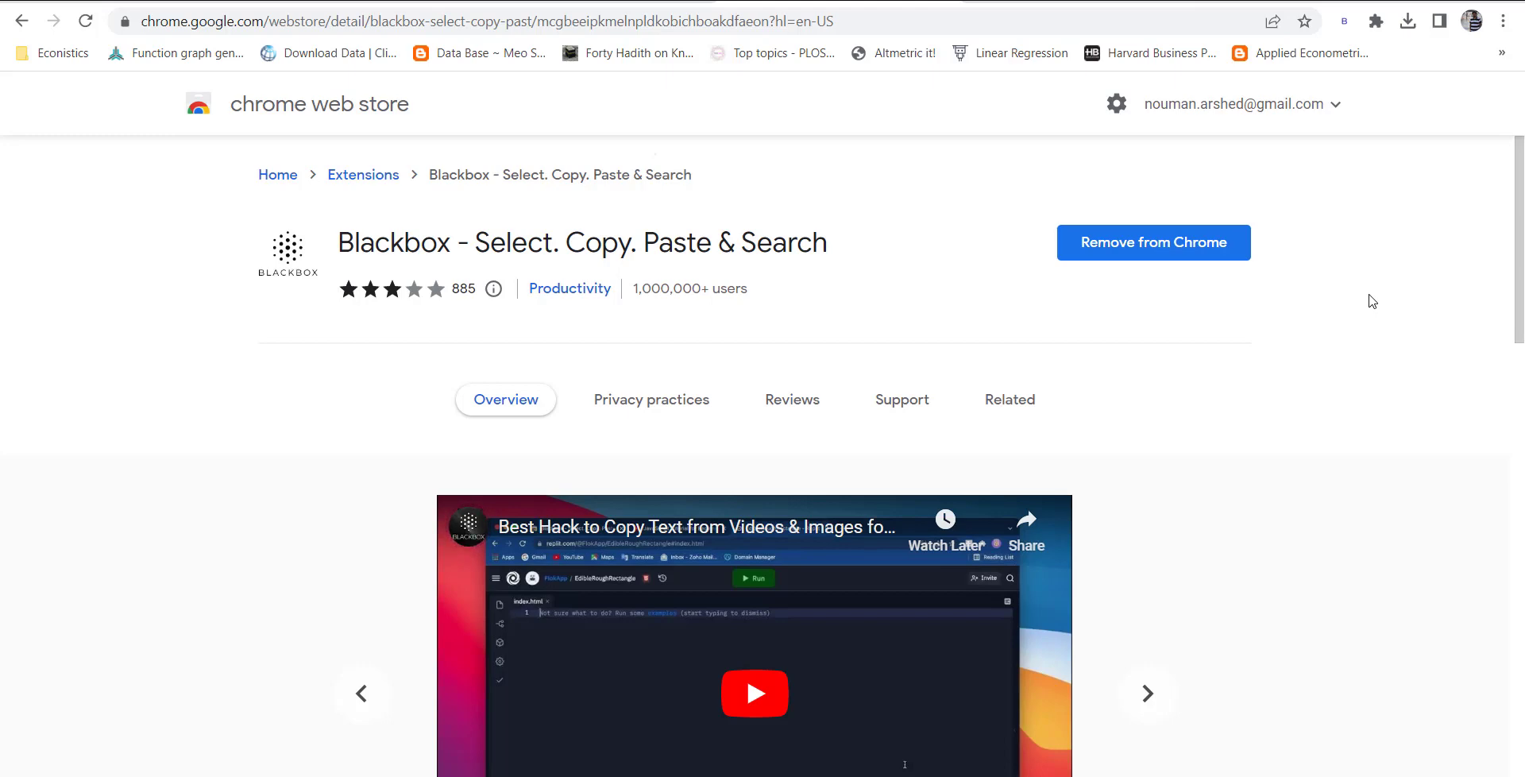
mouse_move(986, 256)
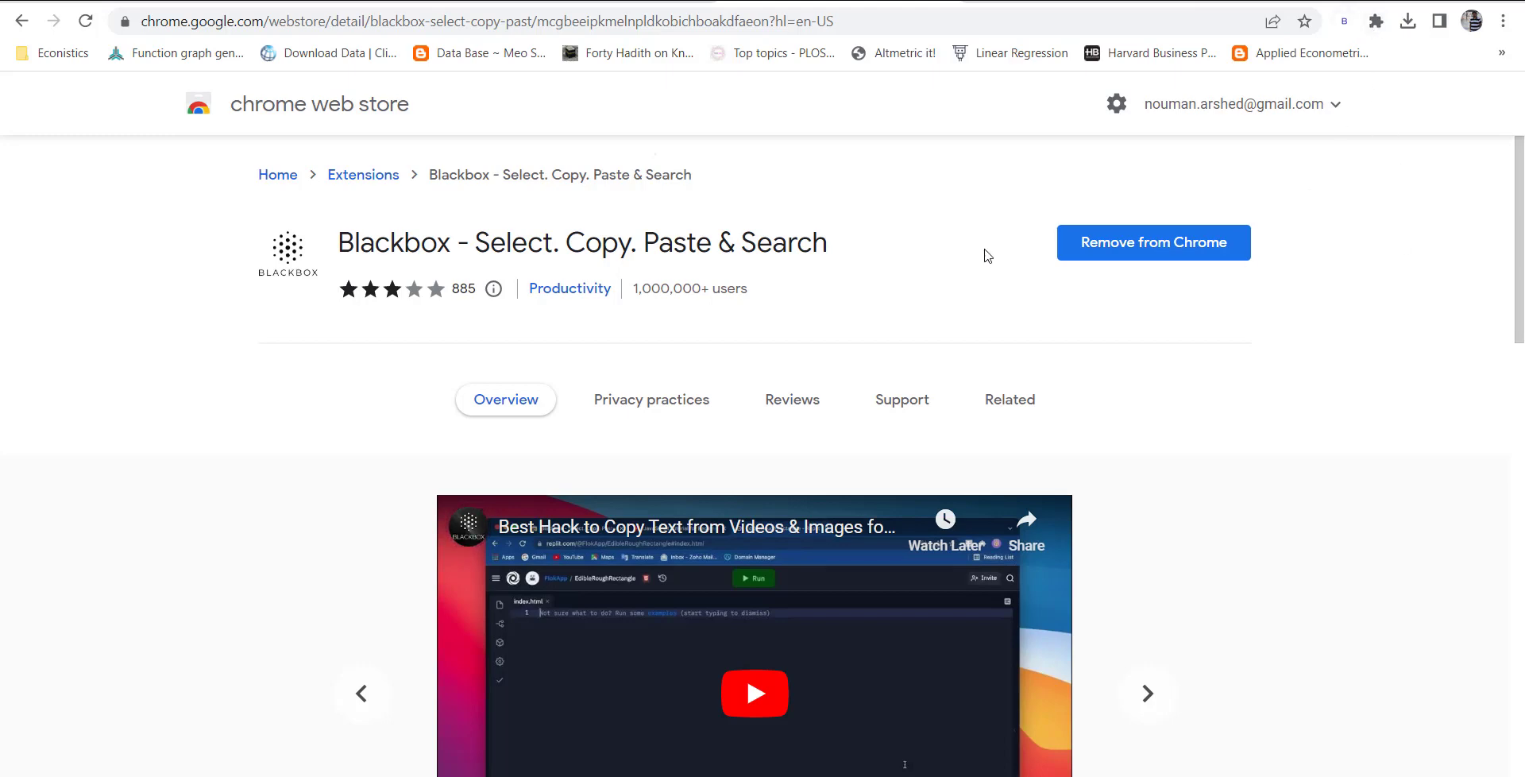
mouse_move(1375, 21)
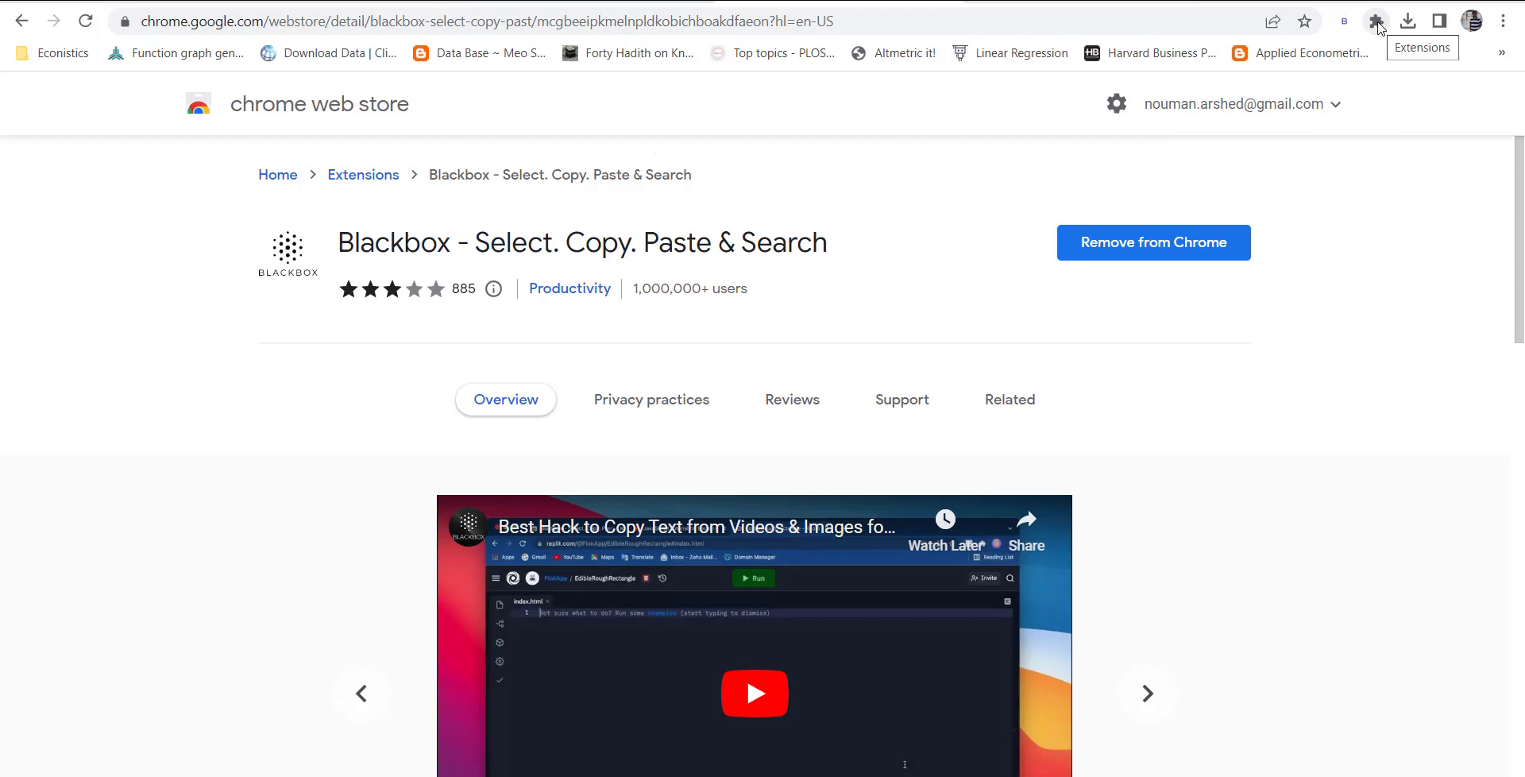
Step: Pin Blackbox from the Extensions puzzle menu and activate its toolbar icon
click(1375, 21)
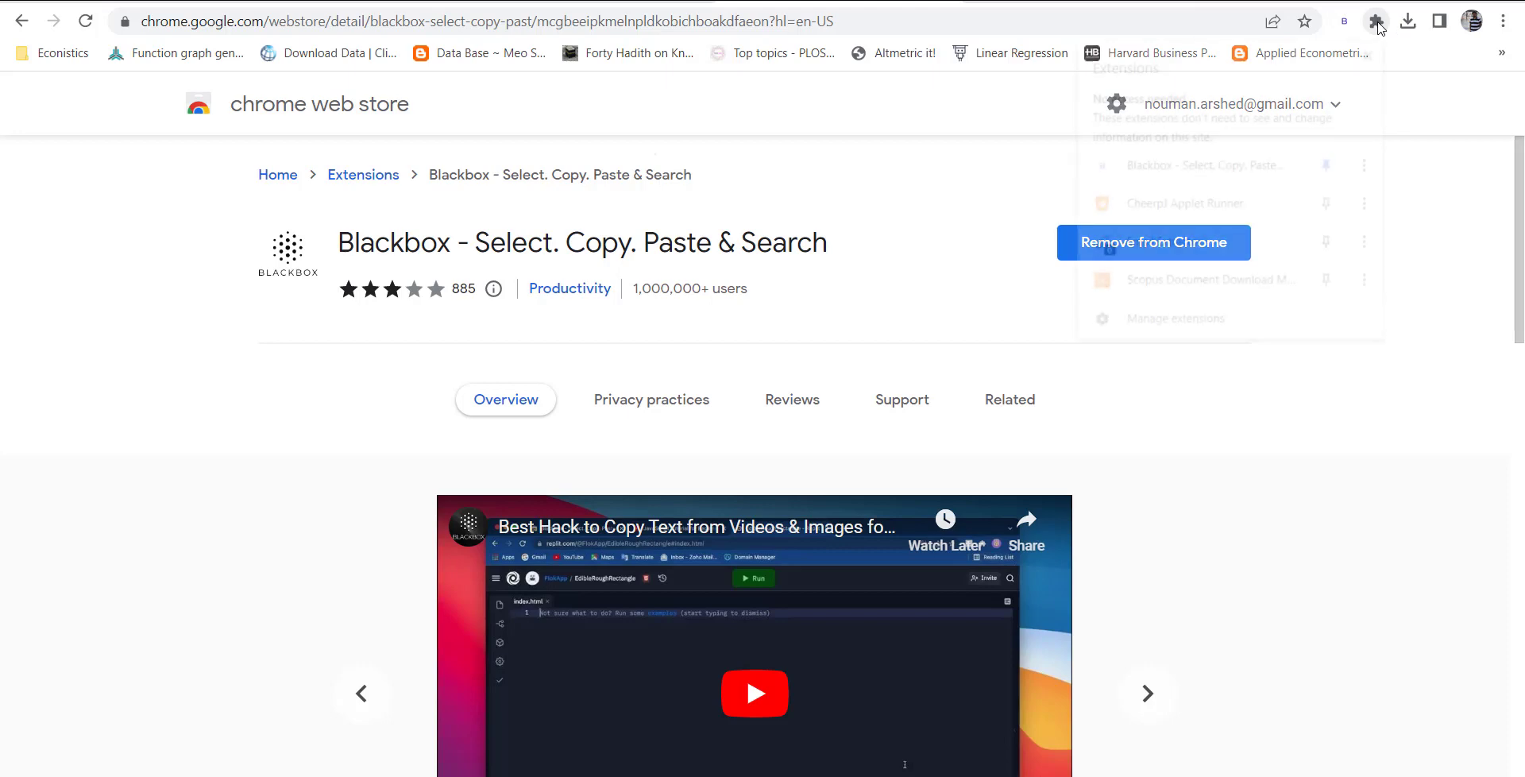
click(1375, 21)
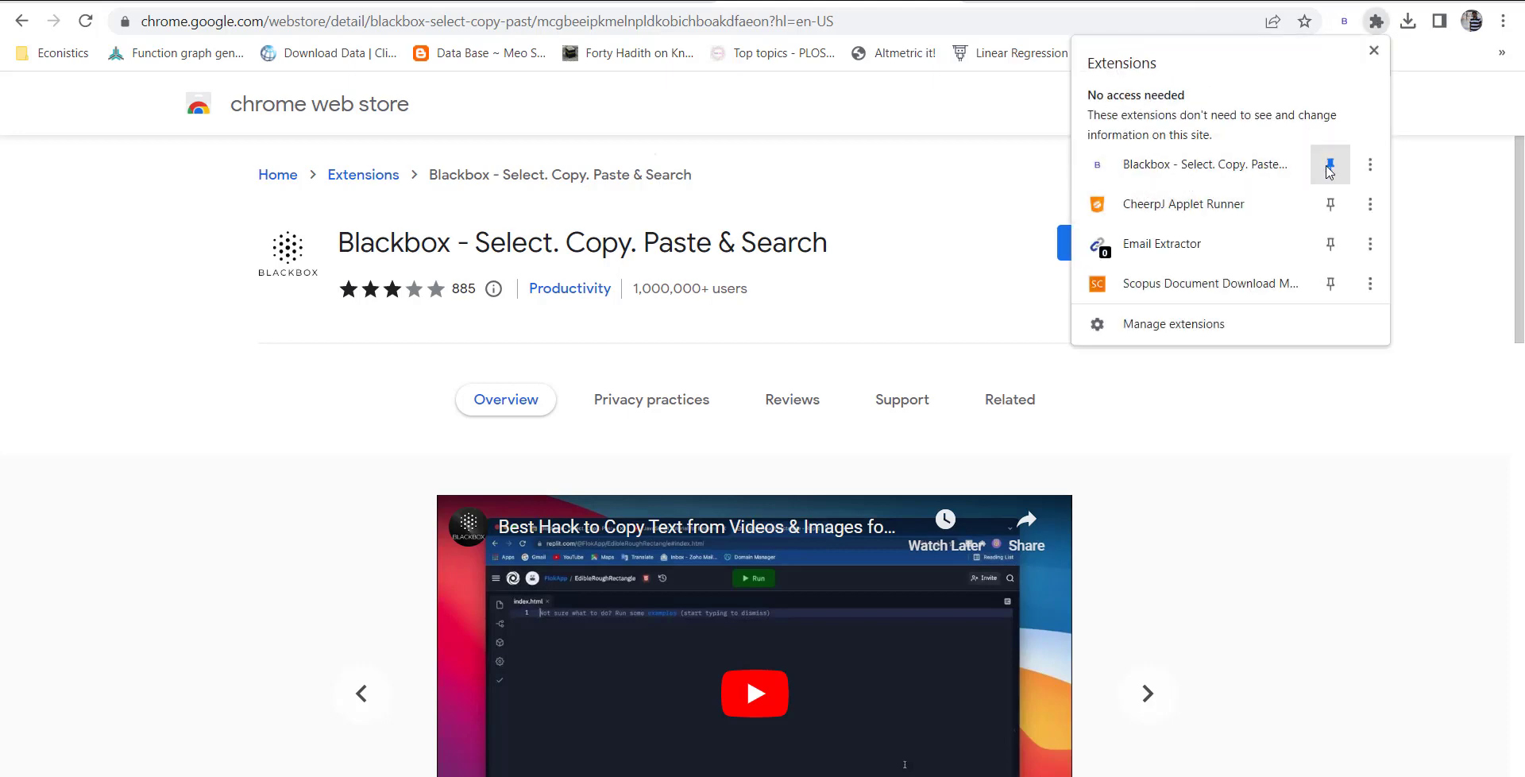
mouse_move(1330, 164)
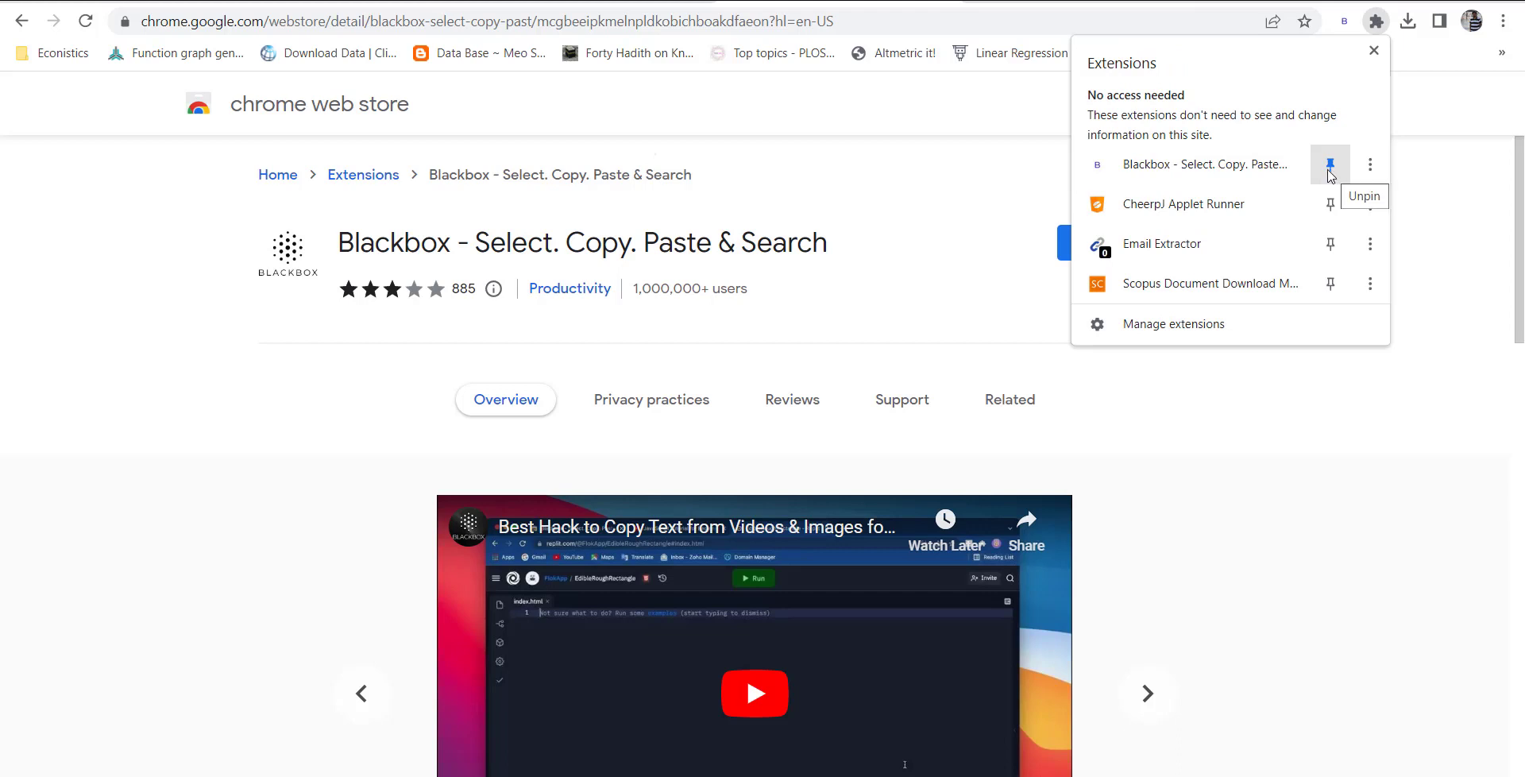
click(1330, 164)
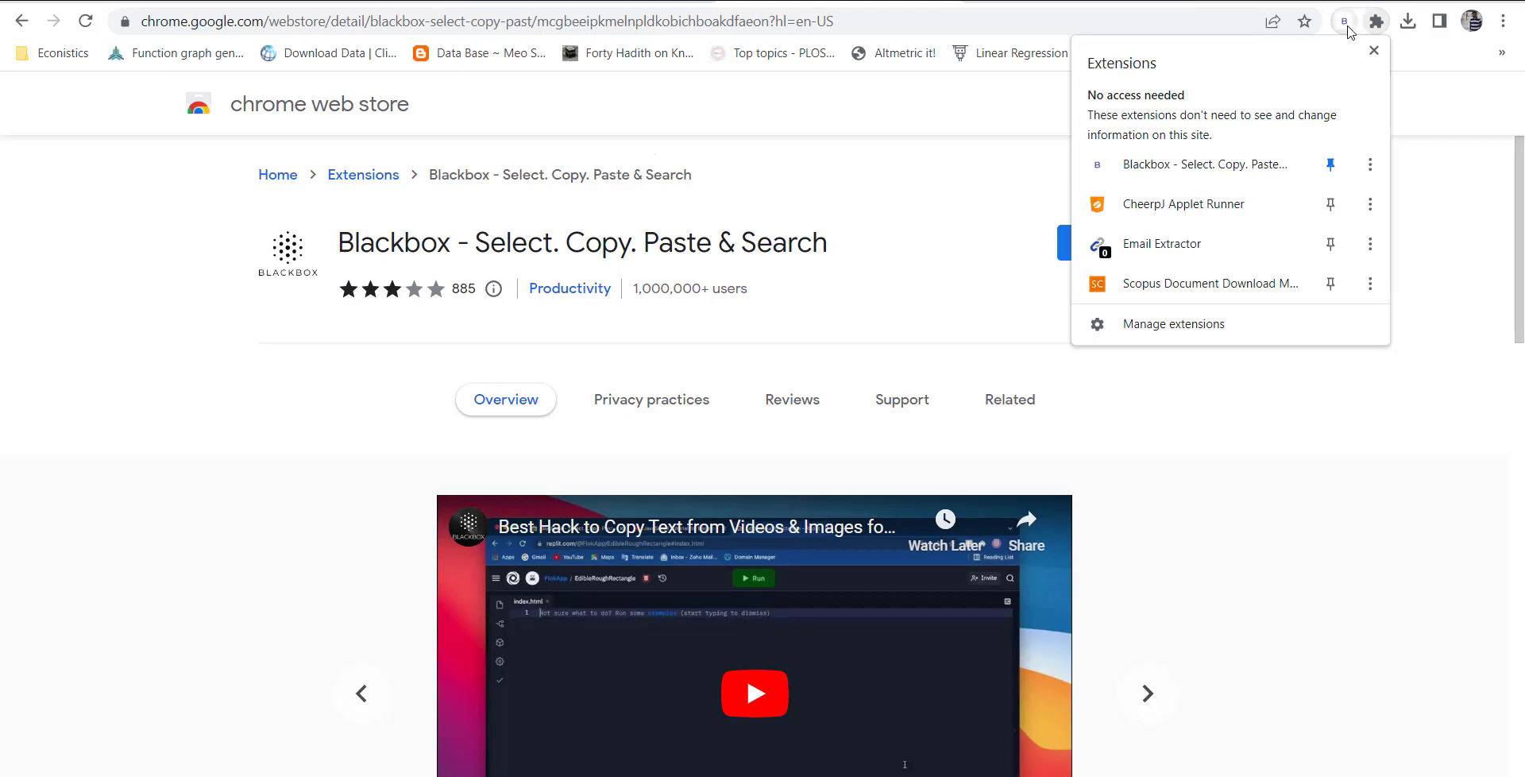
click(1373, 51)
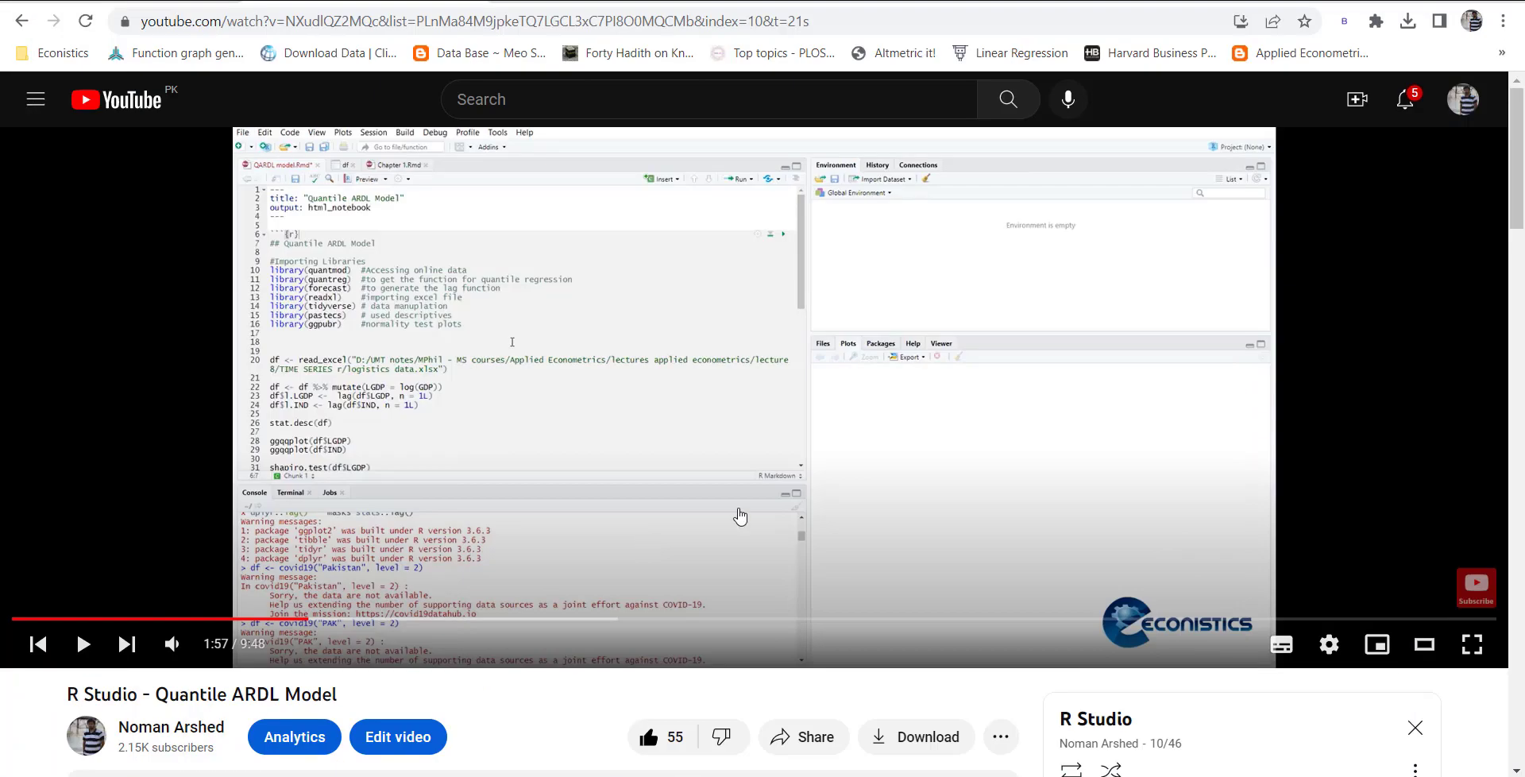
mouse_move(1347, 21)
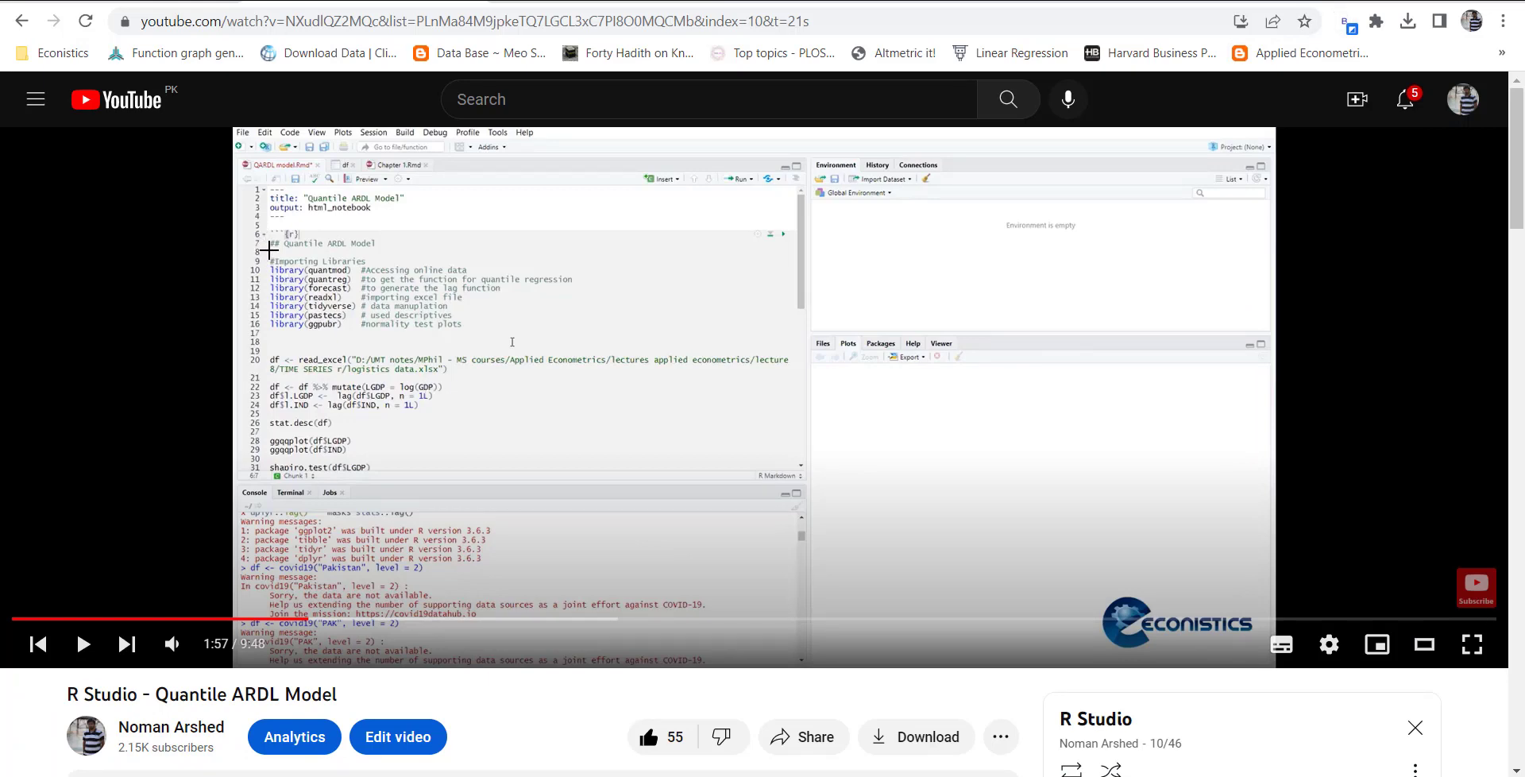
Step: Drag a Blackbox capture rectangle over the code lines in the paused video frame
drag(270, 251, 603, 340)
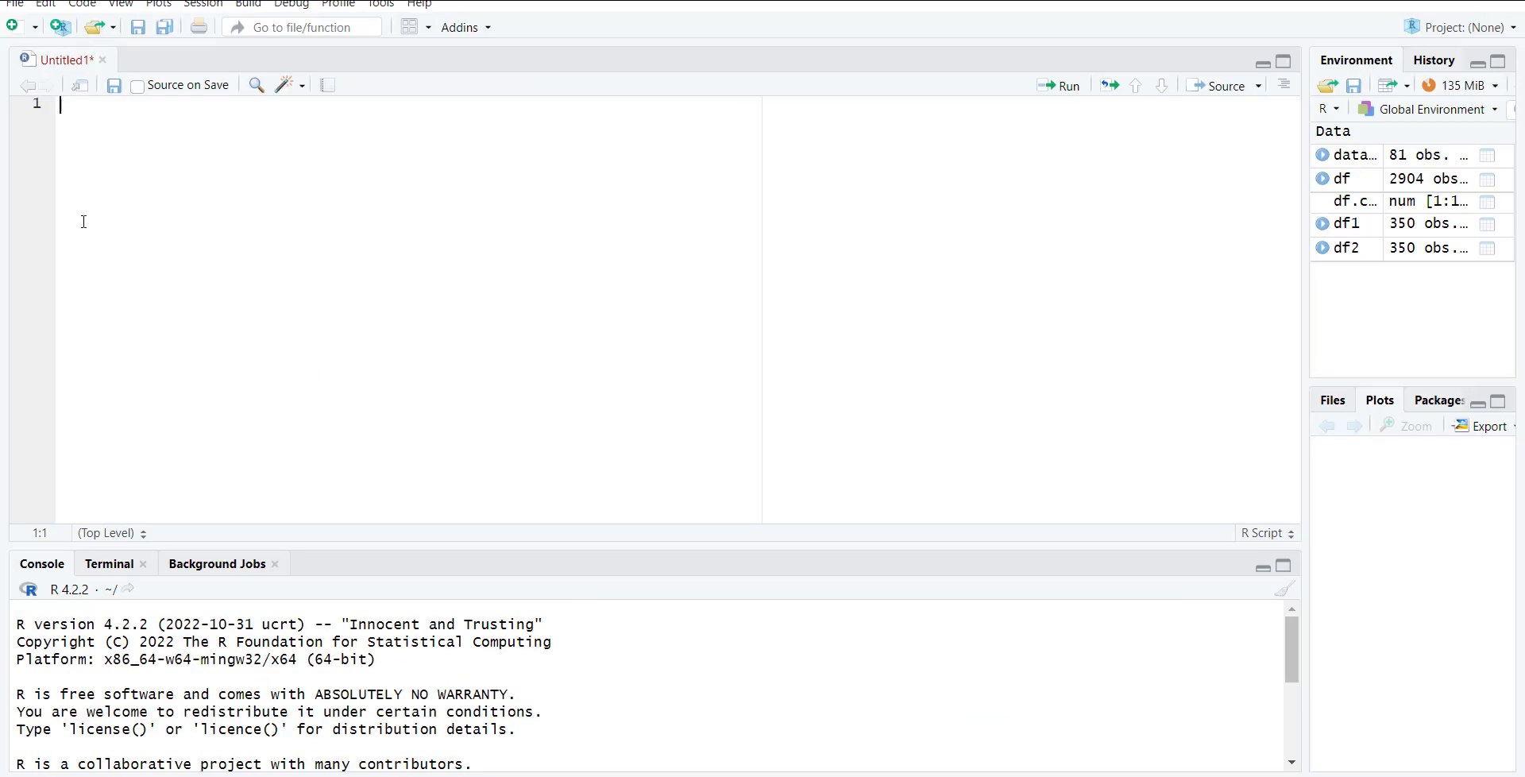
Step: Paste the captured tutorial code into the Untitled1 script editor
key(Enter)
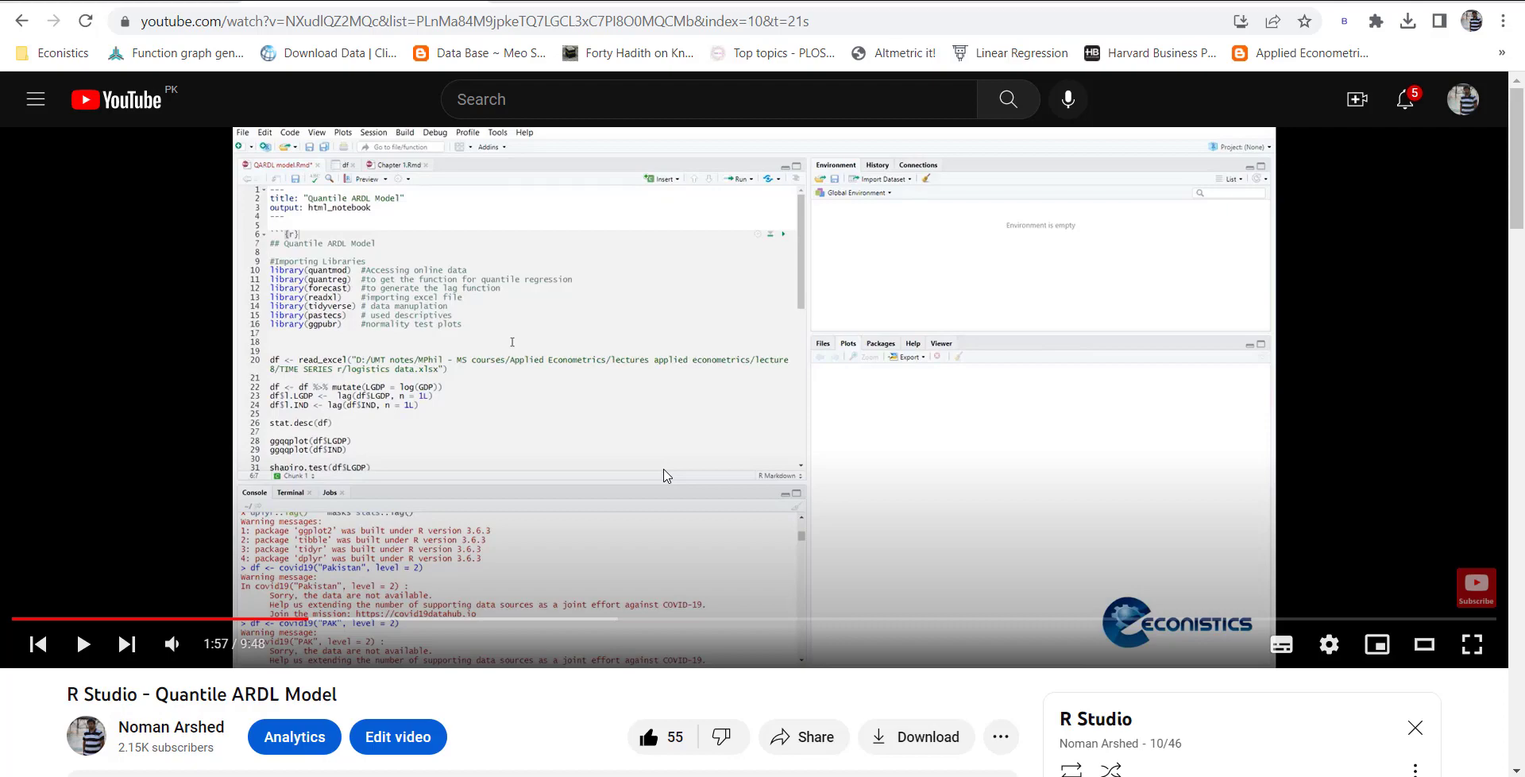
mouse_move(1274, 108)
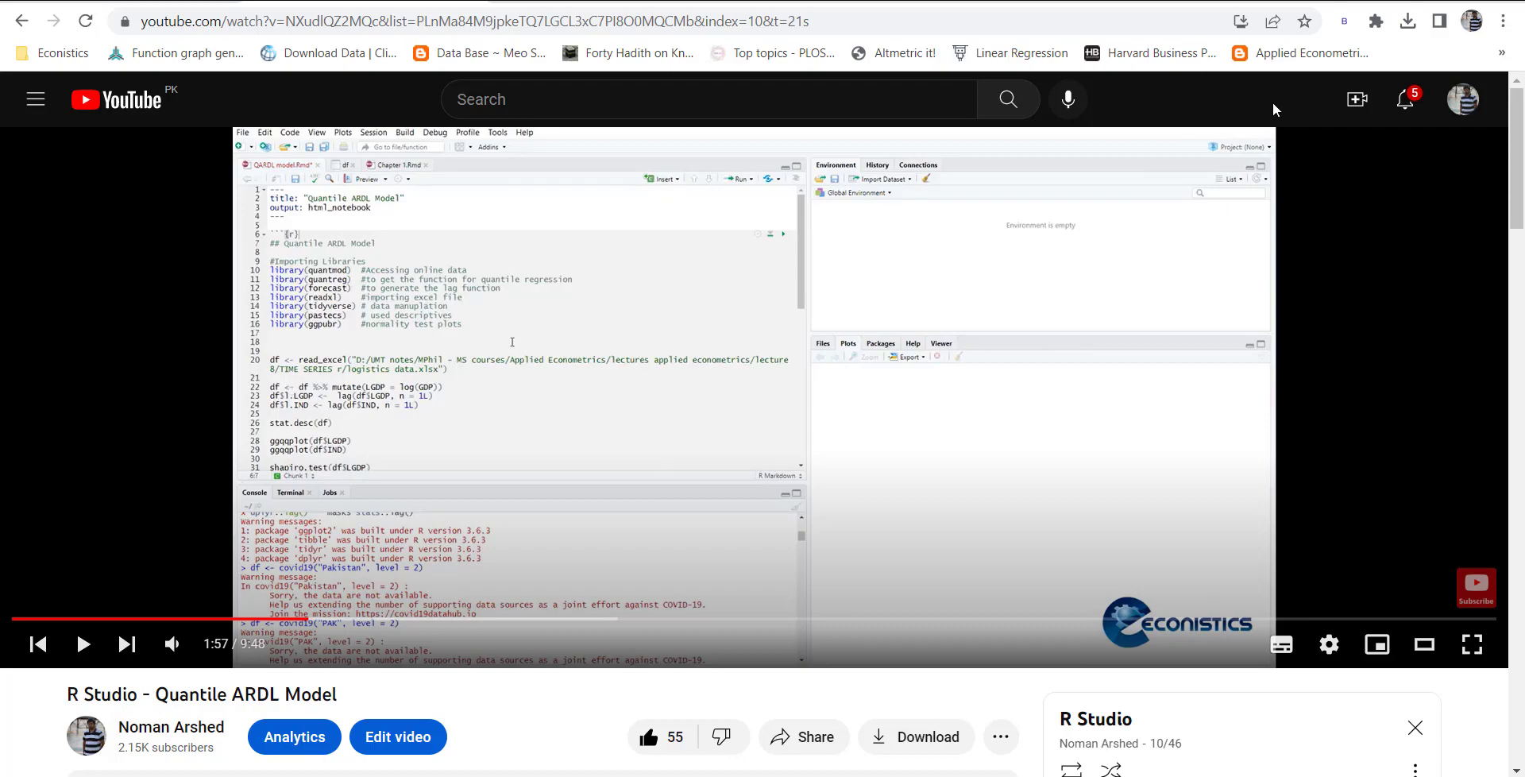